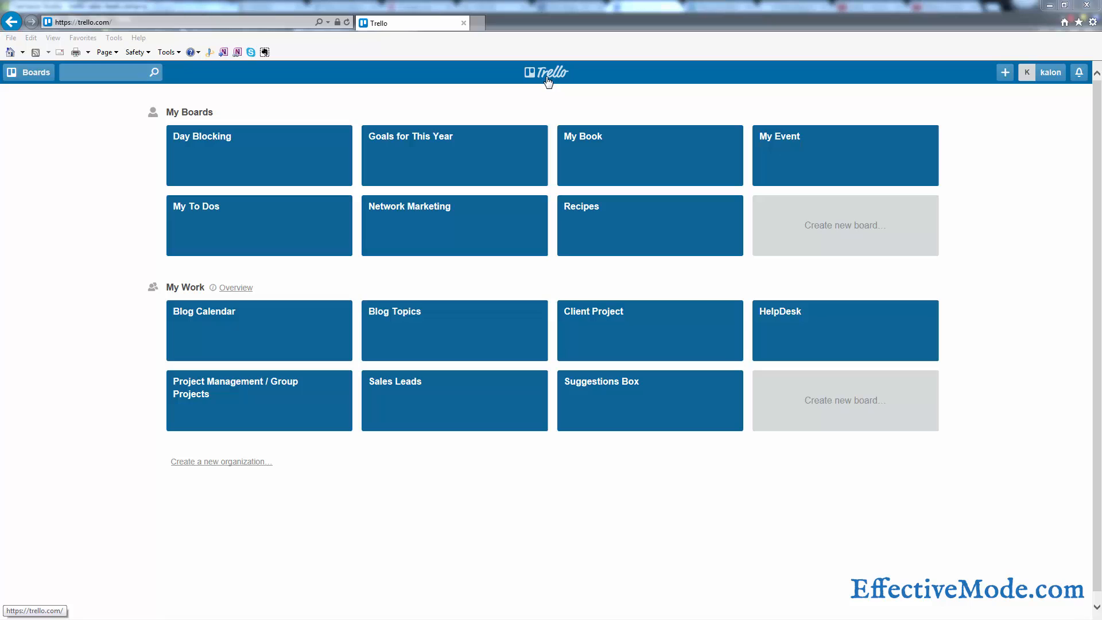
mouse_move(446, 410)
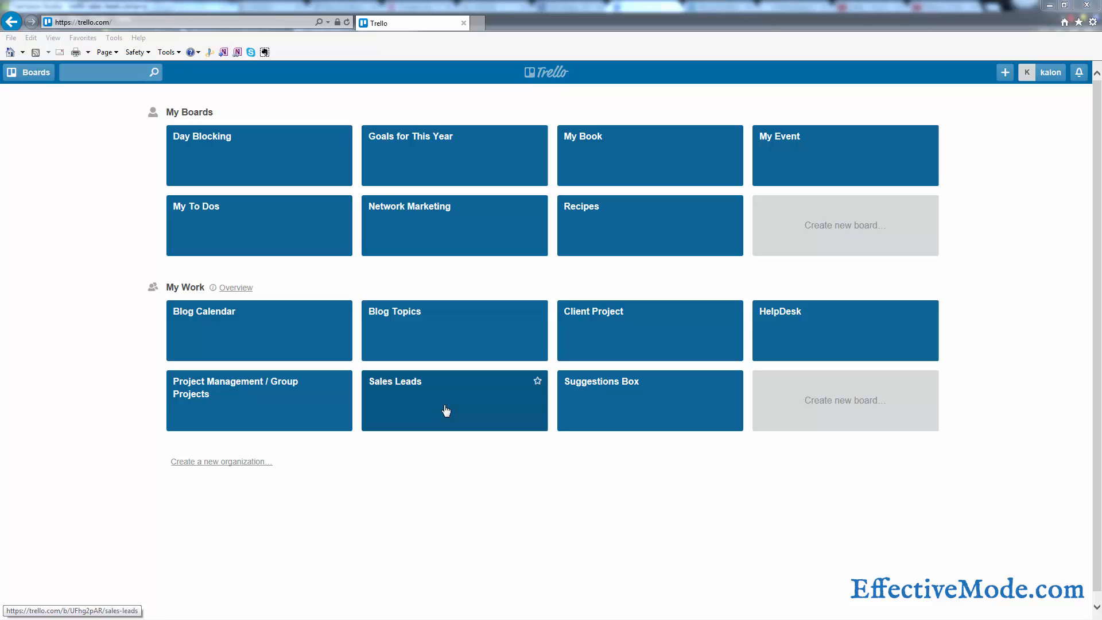
mouse_move(447, 410)
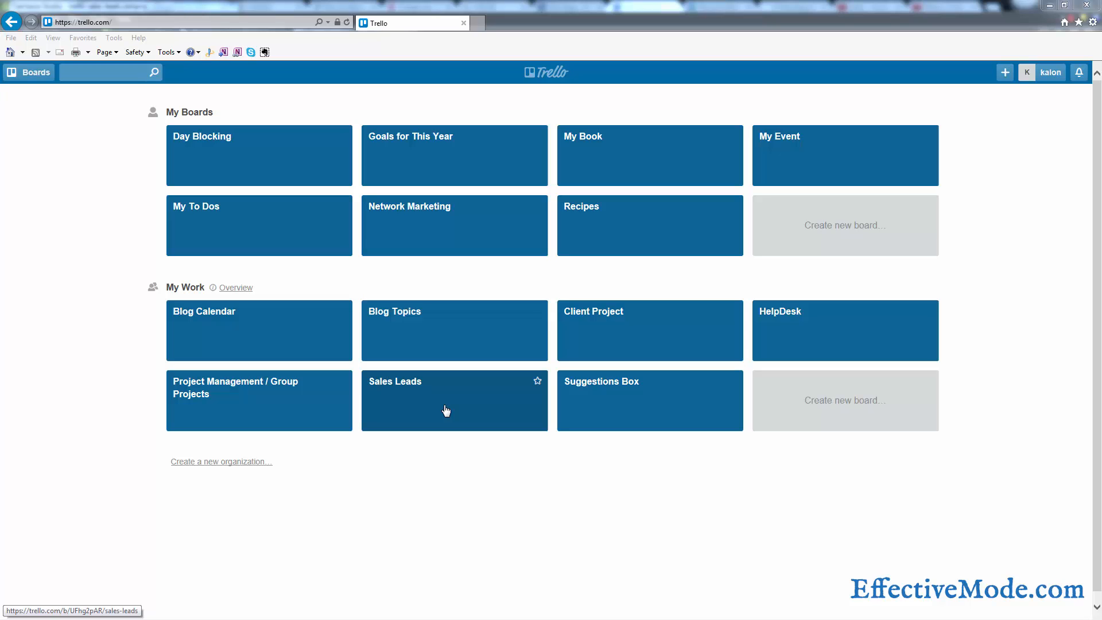
mouse_move(551, 103)
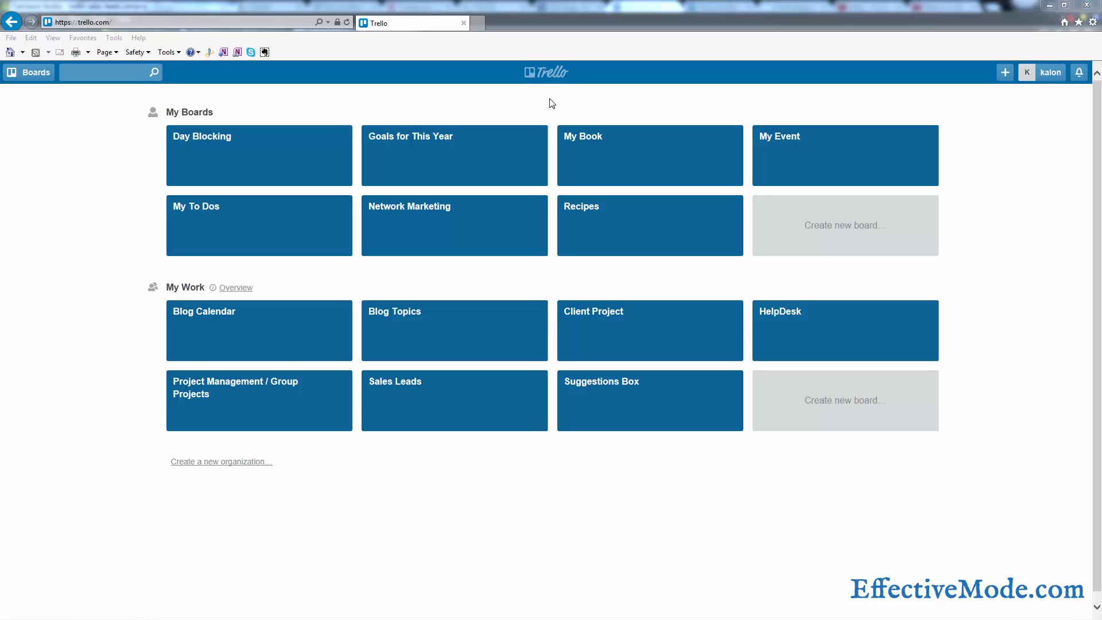
mouse_move(552, 78)
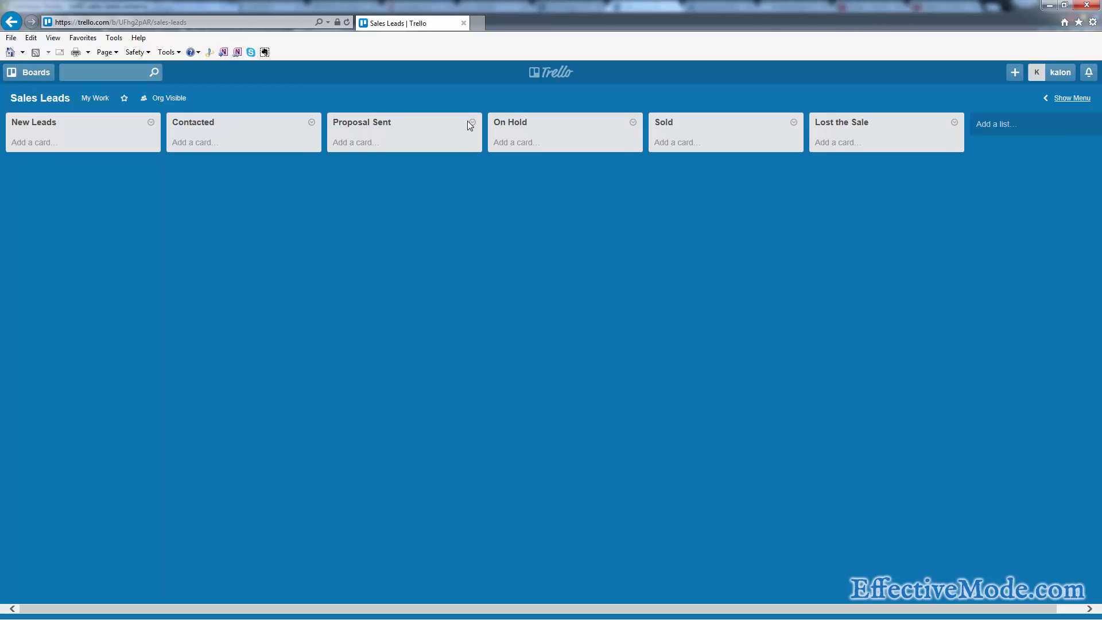
mouse_move(833, 129)
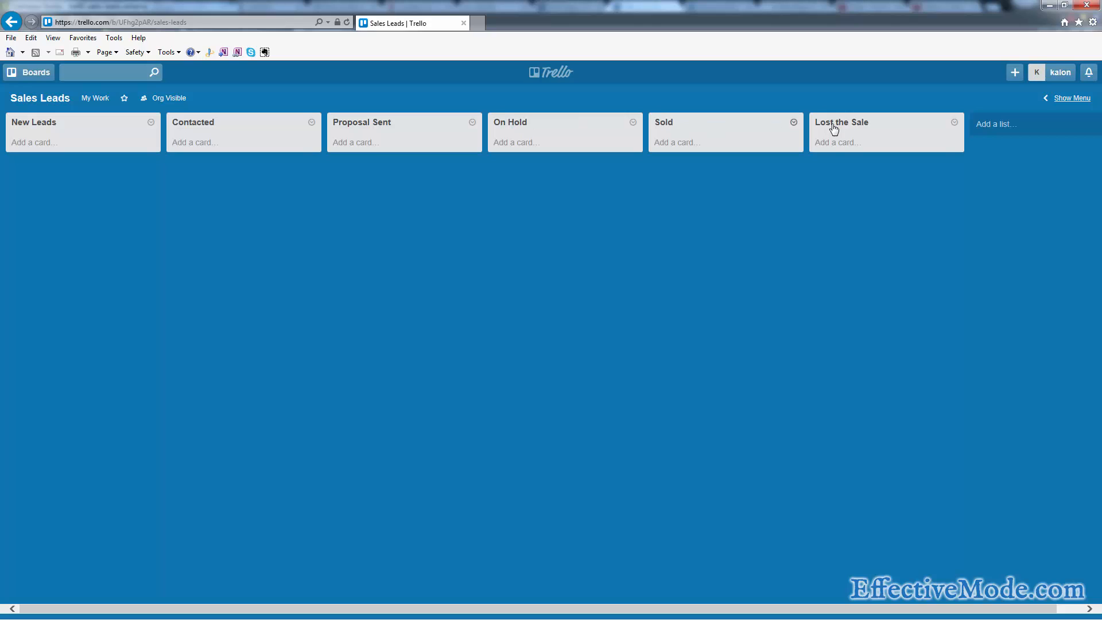
Add Tim, Susan and Joe cards to New Leads, then move Tim to Contacted and Susan to Proposal Sent
click(34, 141)
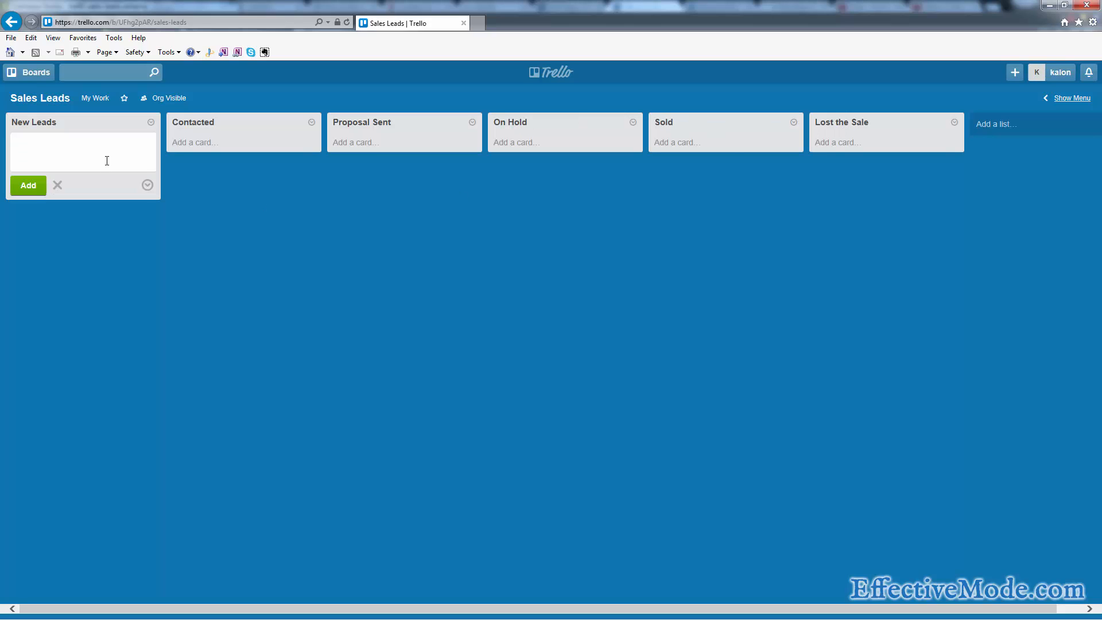
text(T)
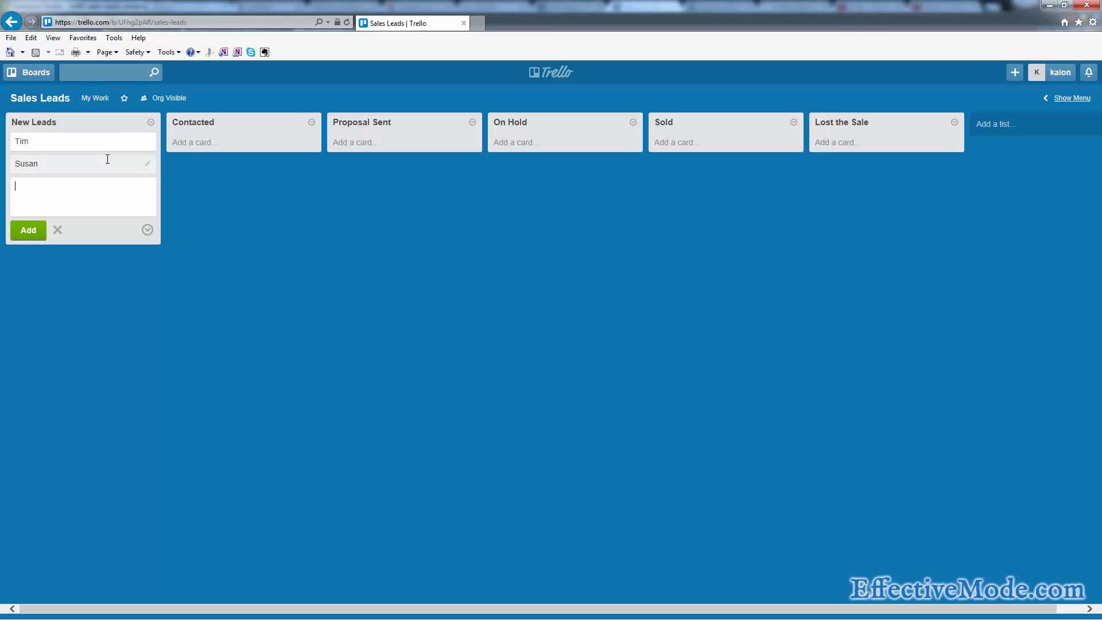
text(J)
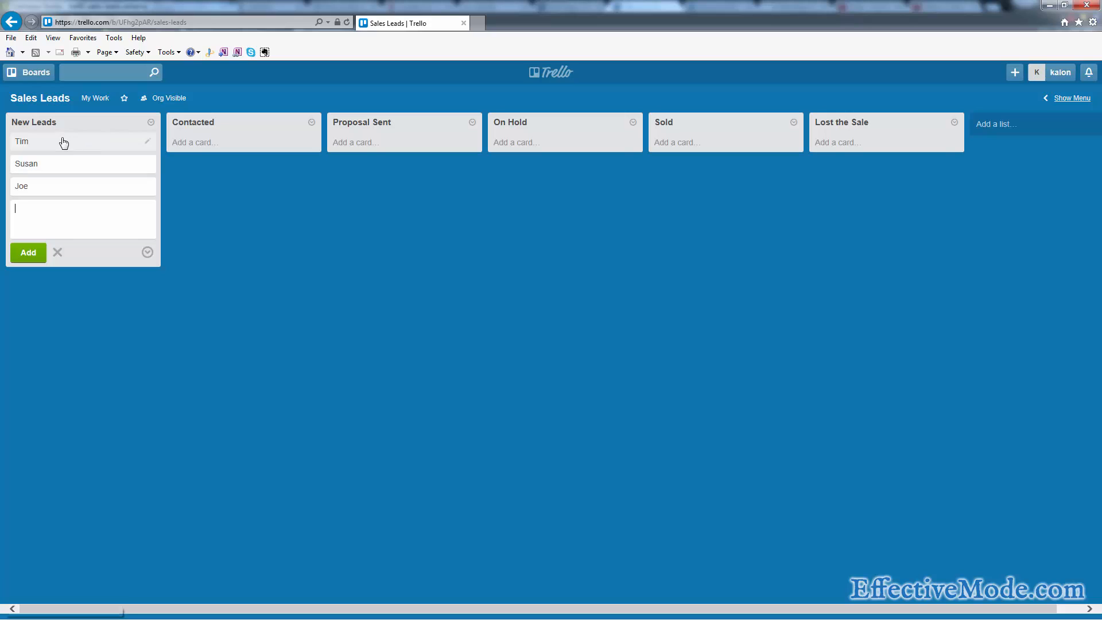
drag(63, 141, 232, 142)
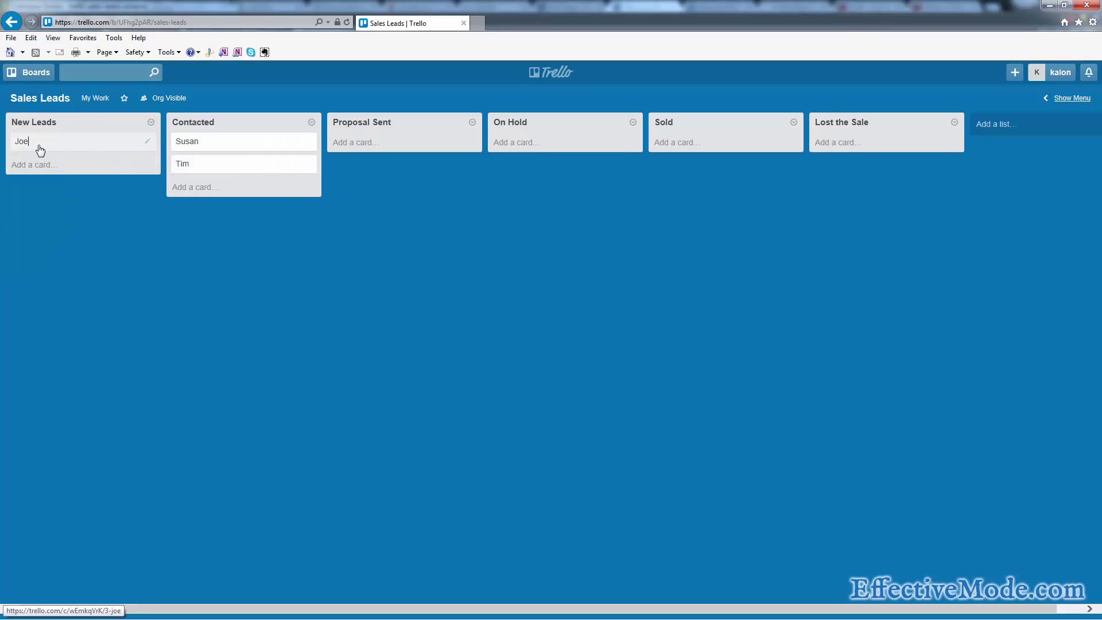
mouse_move(55, 153)
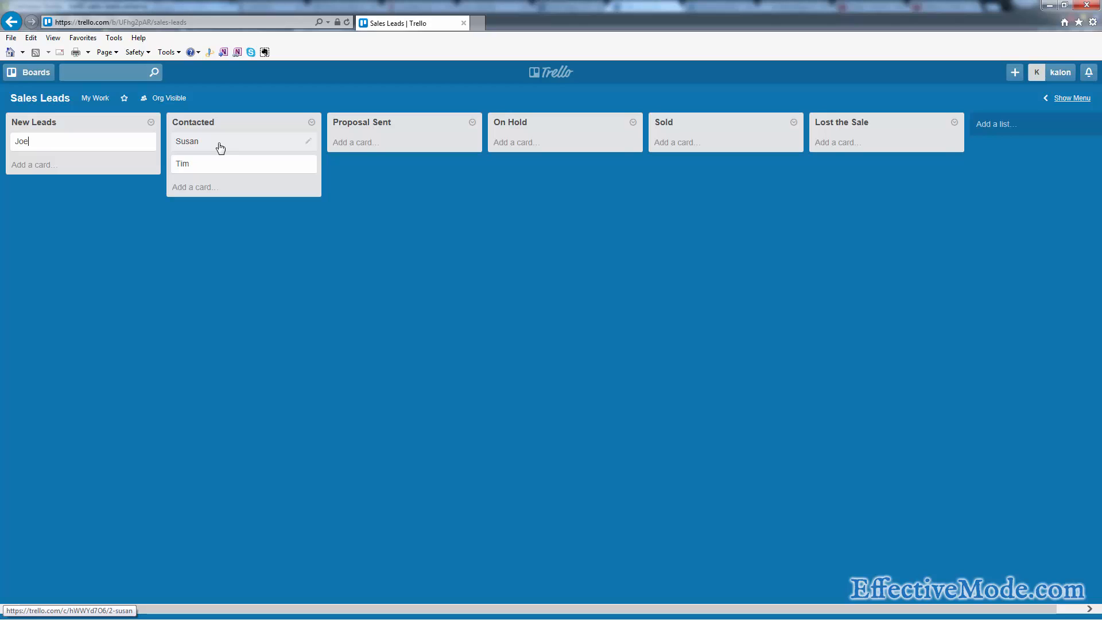
drag(218, 141, 403, 141)
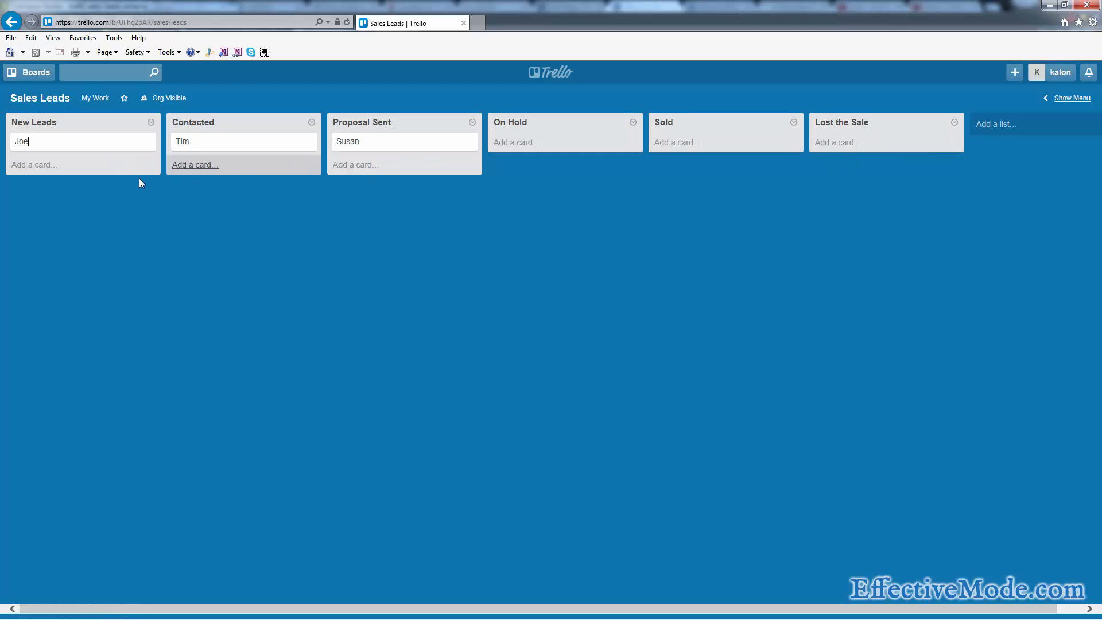
Comment on Susan's card that a $2k proposal was sent and her partner needs a call
click(347, 141)
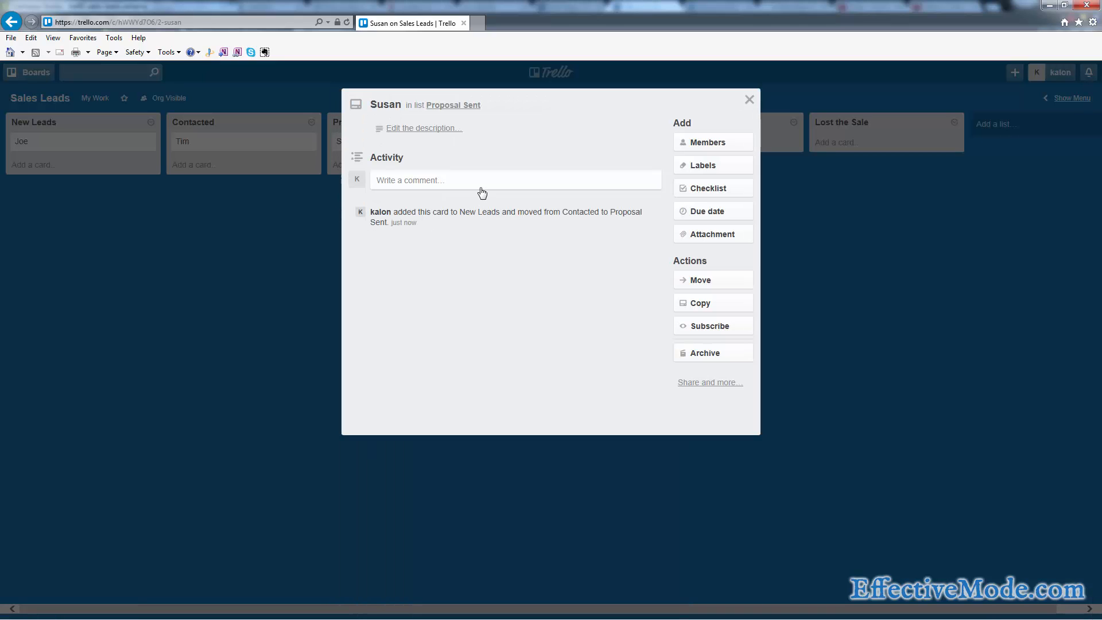
click(491, 180)
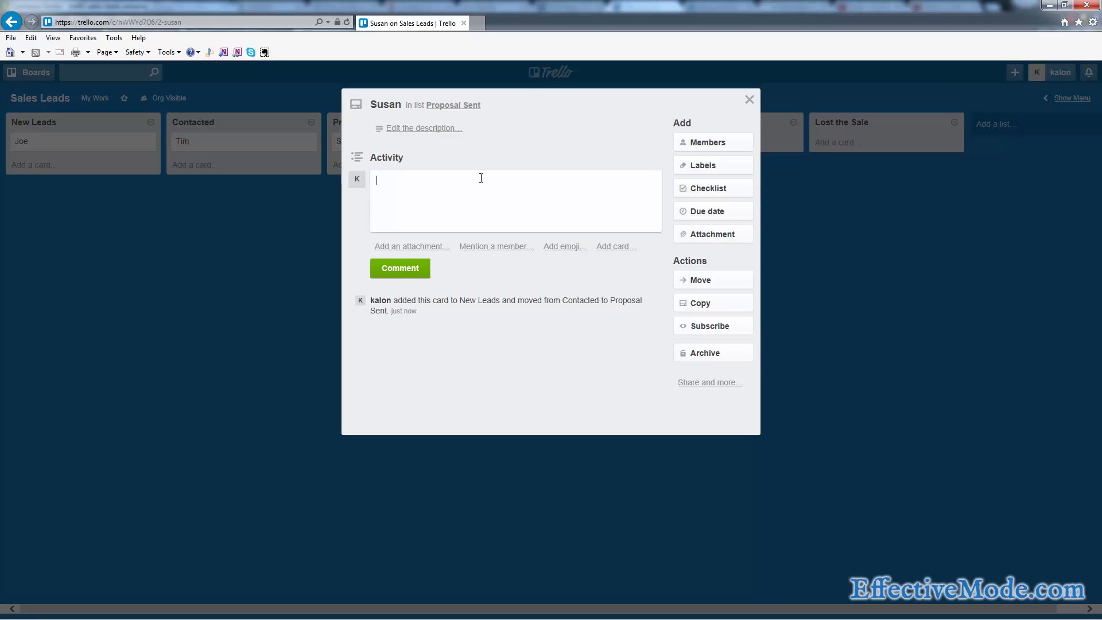
text(sent a proposal for $2)
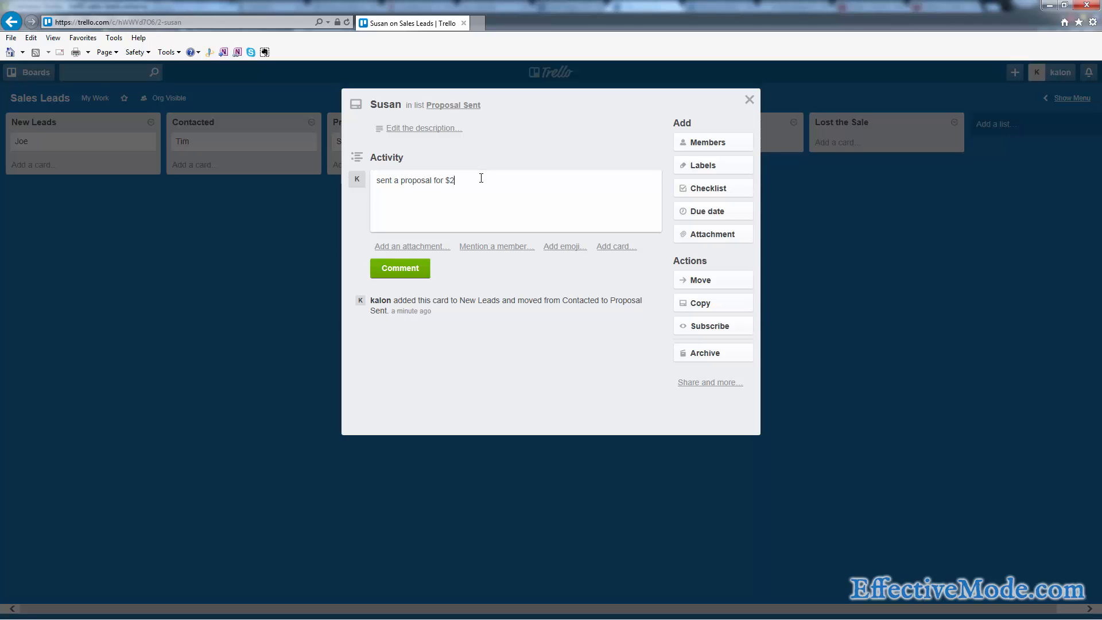
text(k that i)
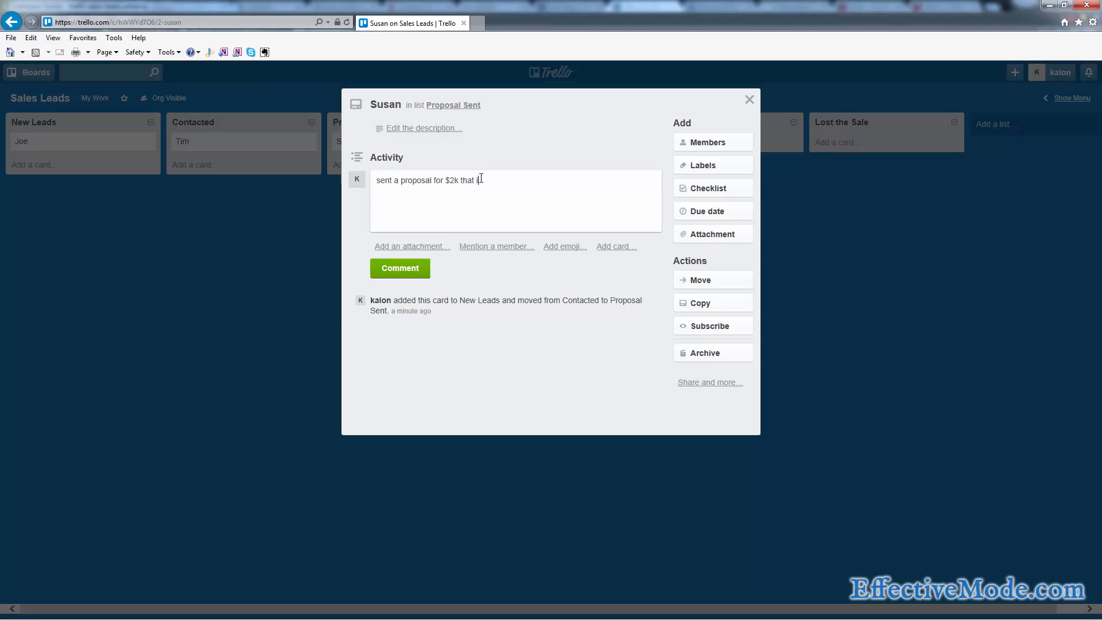
text(included)
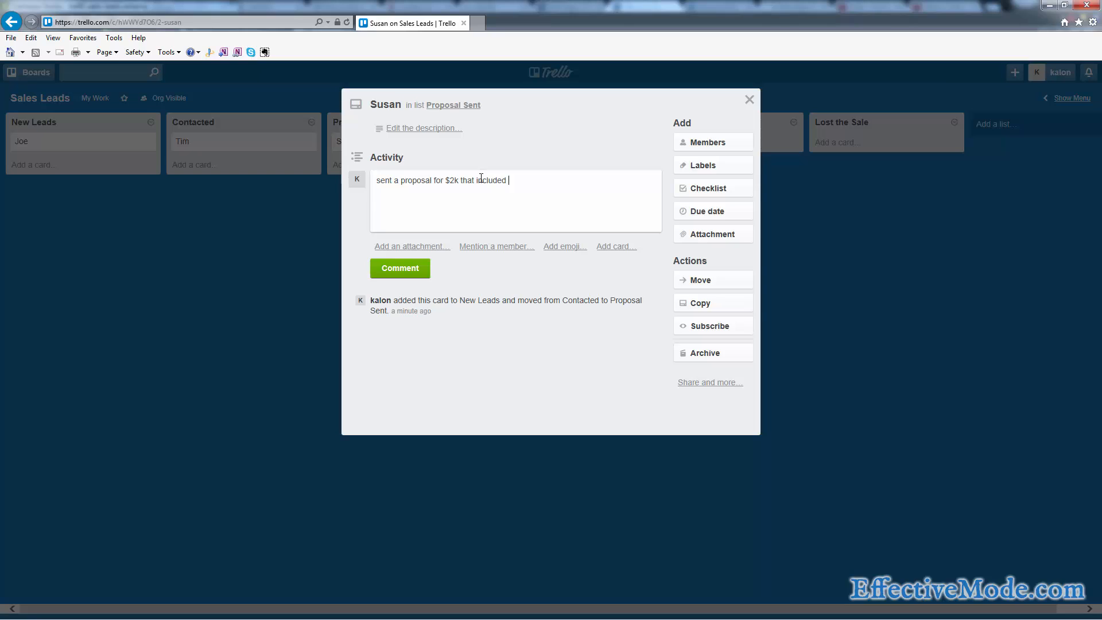
text(a,b,c, s)
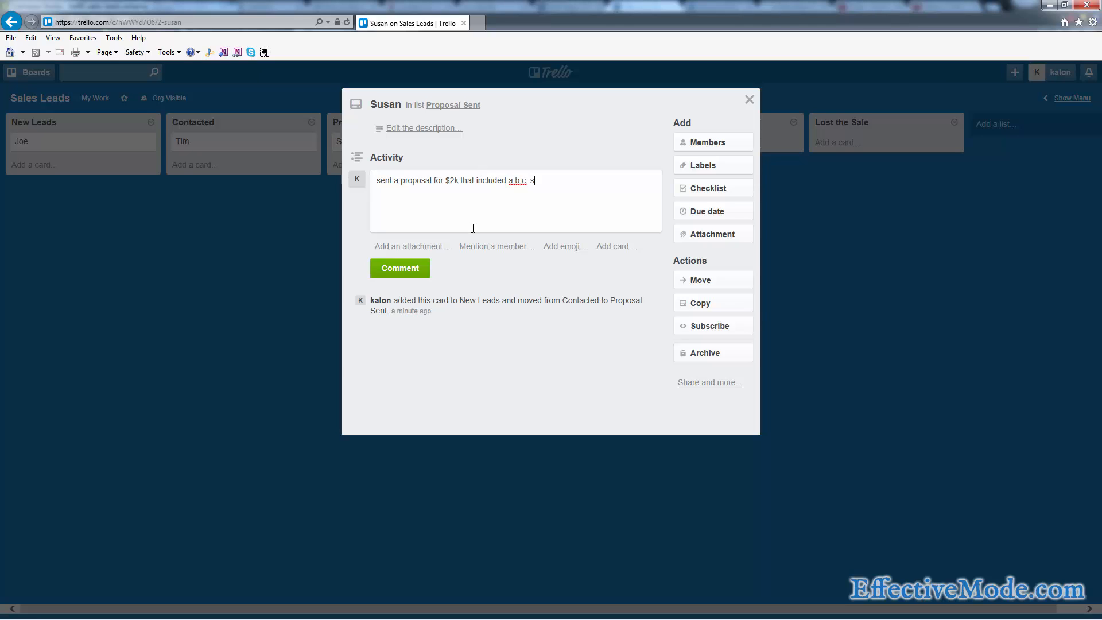
text(he had questions)
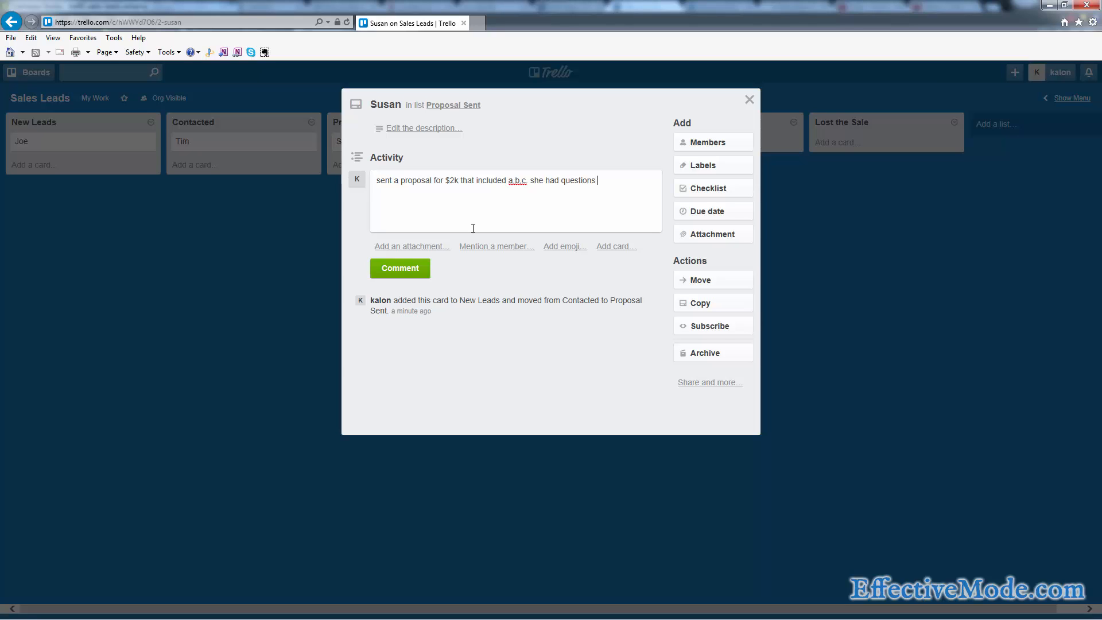
text(she needs her biz partner to e)
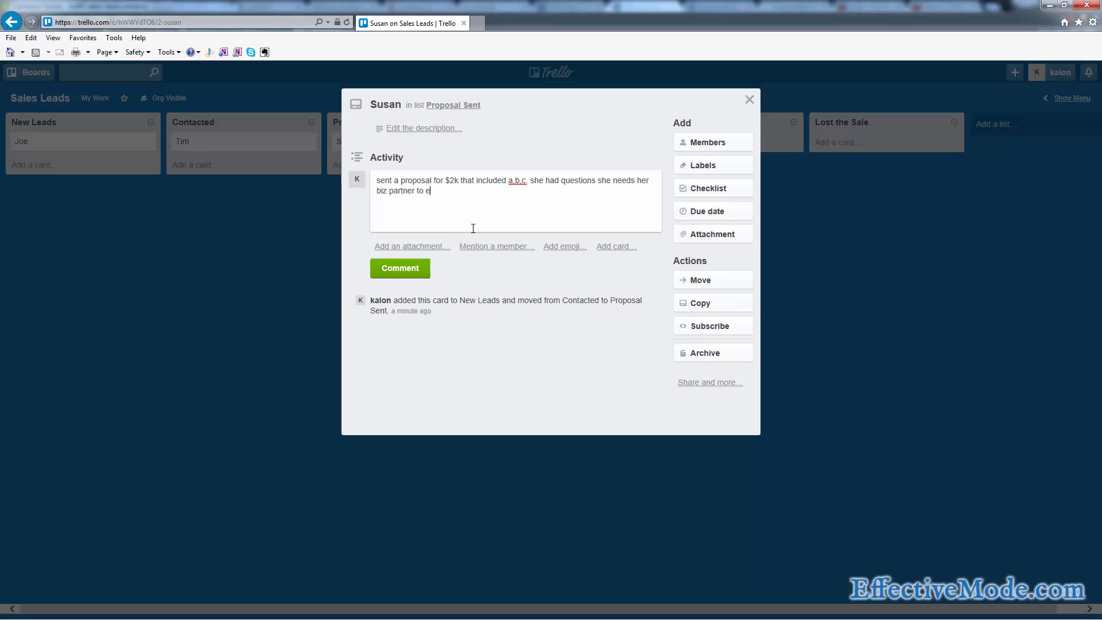
text(get on a)
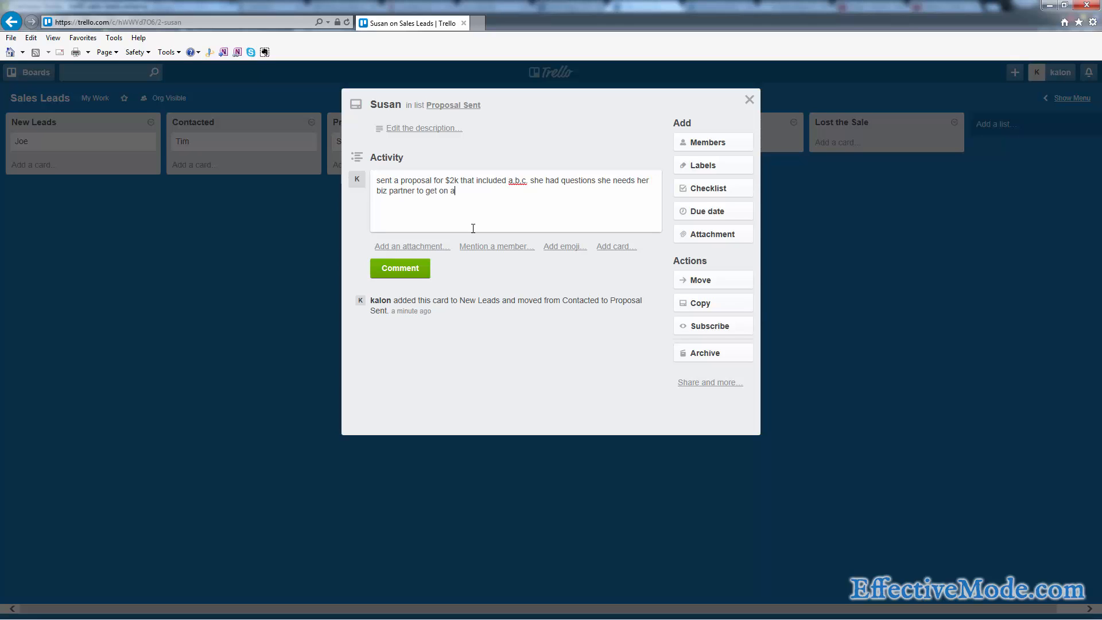
text(call with me but I sent the propos)
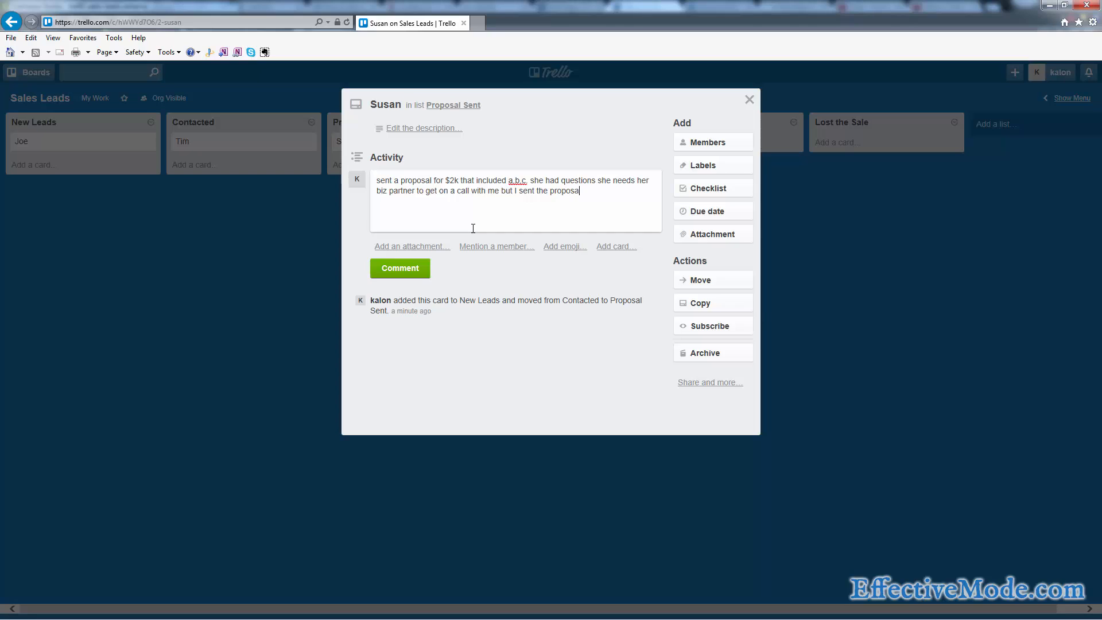
text(anyhow.)
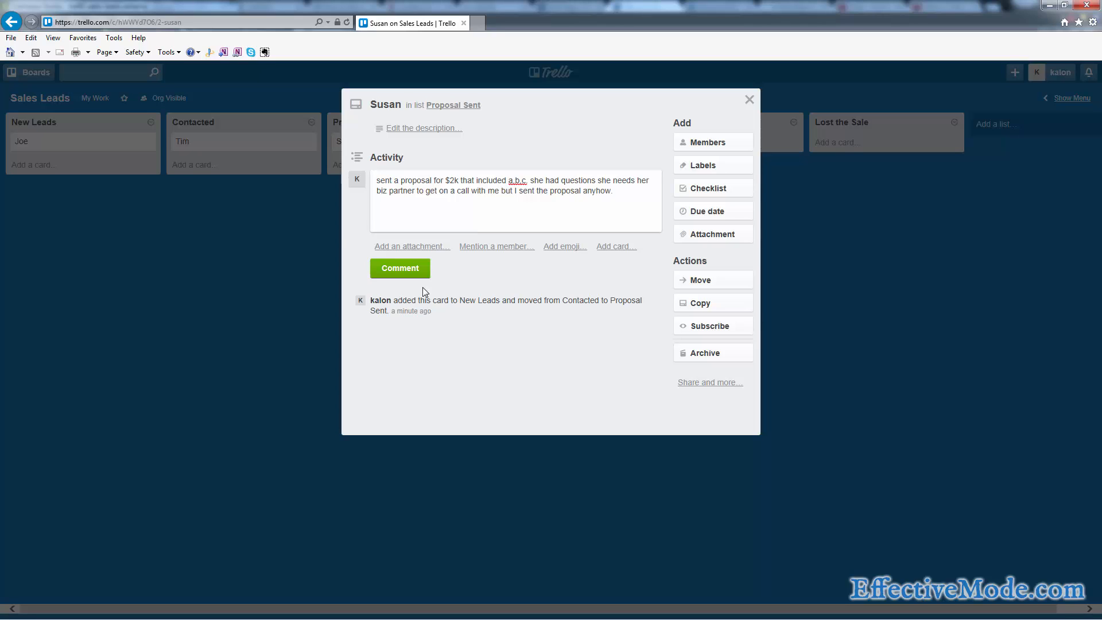
click(748, 99)
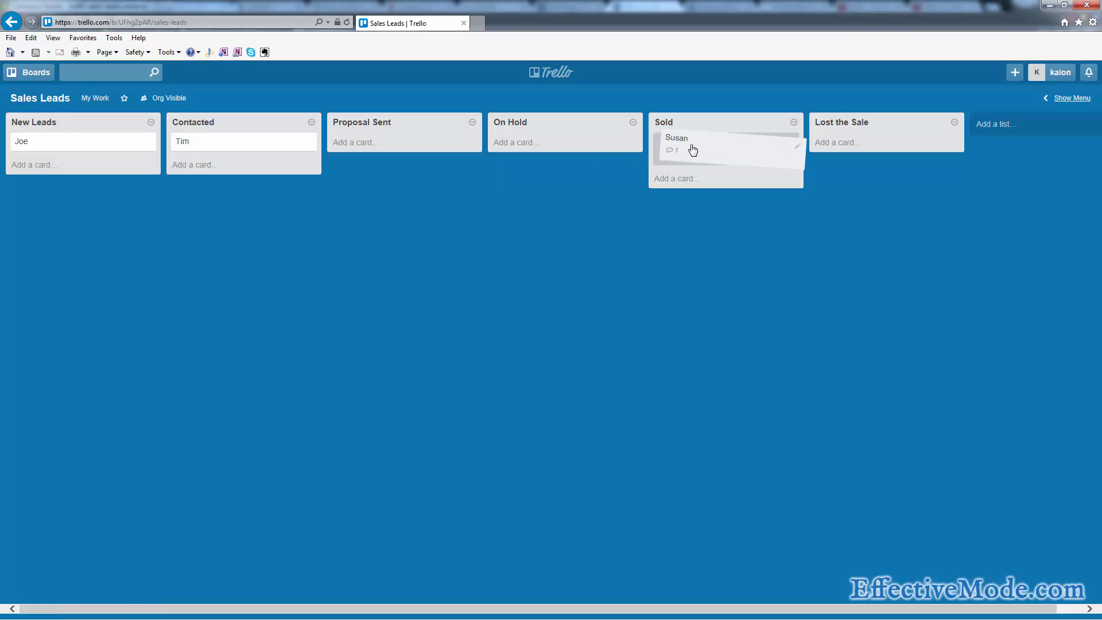
Drag Susan's card from the far list back into Proposal Sent
drag(692, 144, 362, 147)
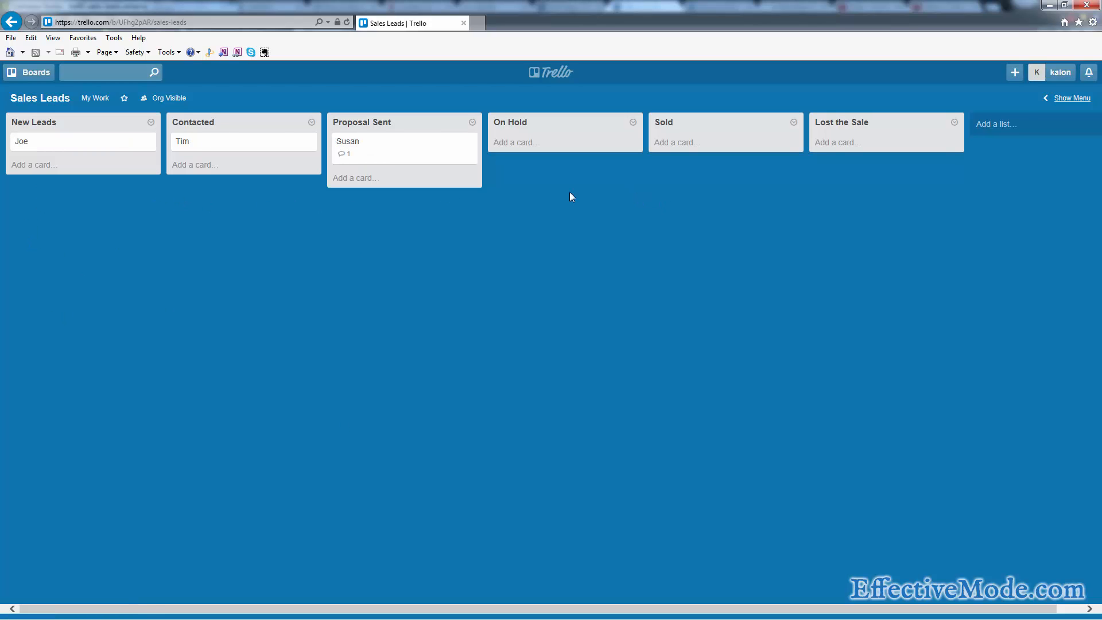
Open Susan's card and set its due date to April 16
click(347, 141)
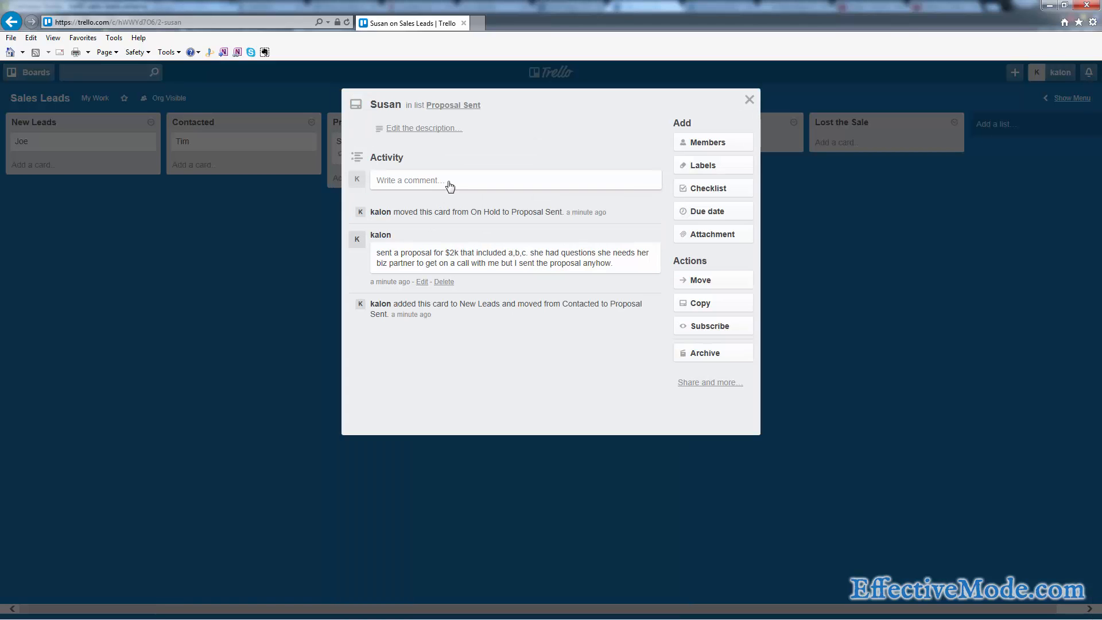
click(492, 180)
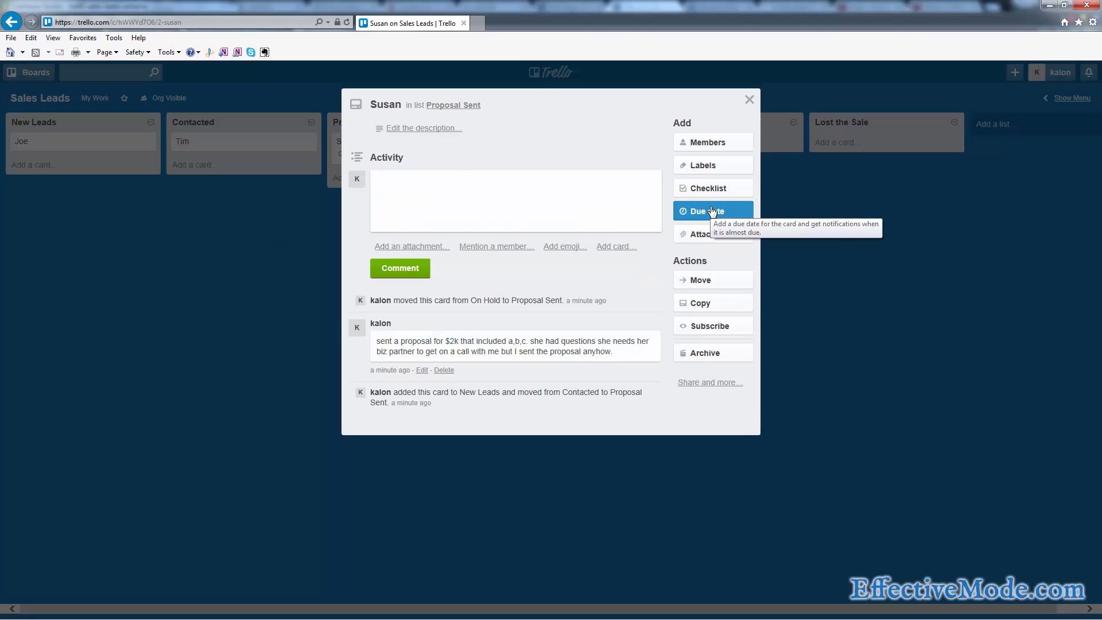
click(706, 210)
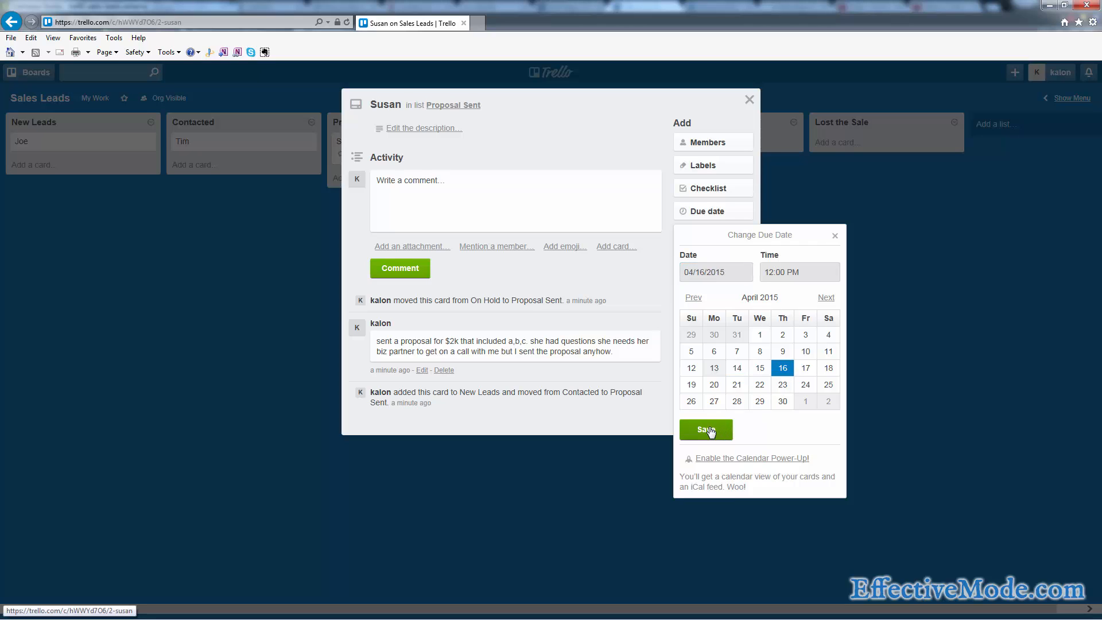
click(706, 429)
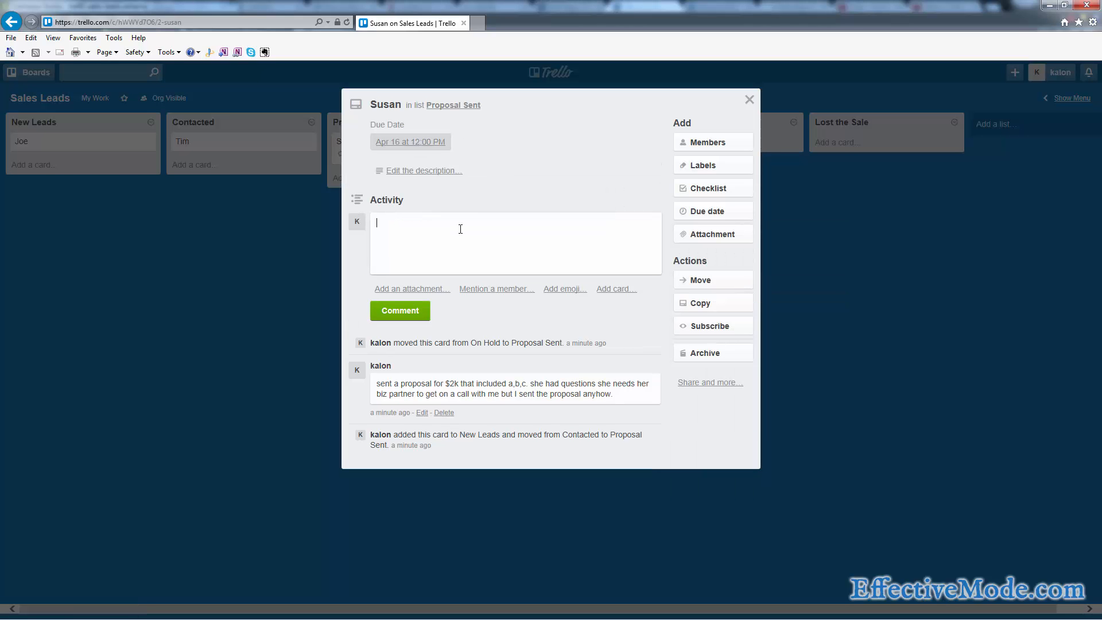
Post the comment 'set apt to call on thurs', then close, reopen and close the card
text(set apt to)
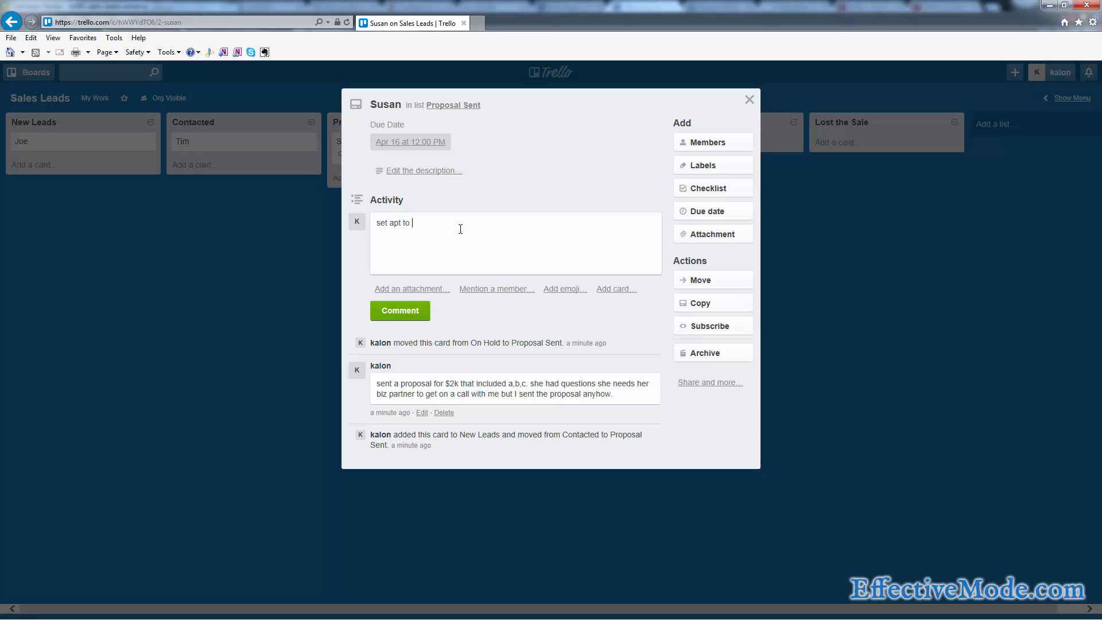
text(call on thur)
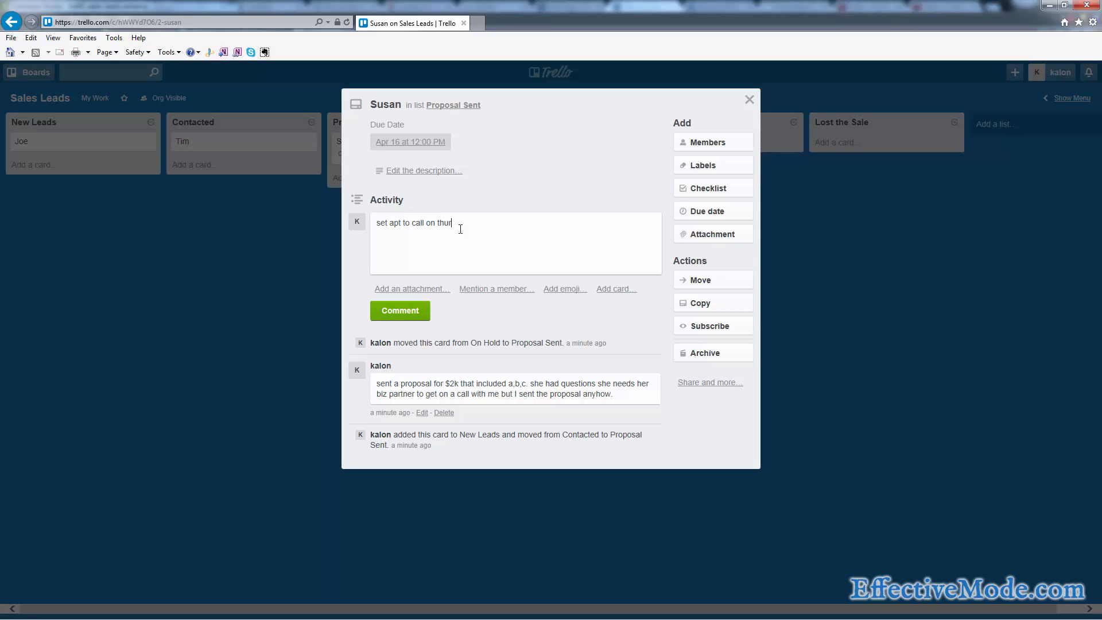
click(399, 310)
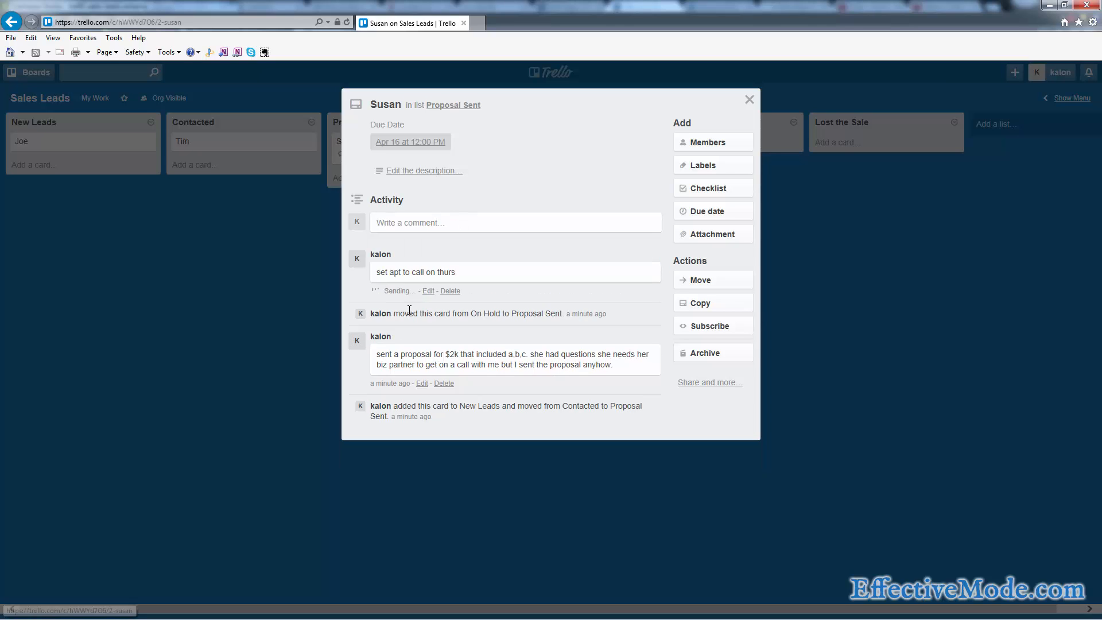
click(748, 99)
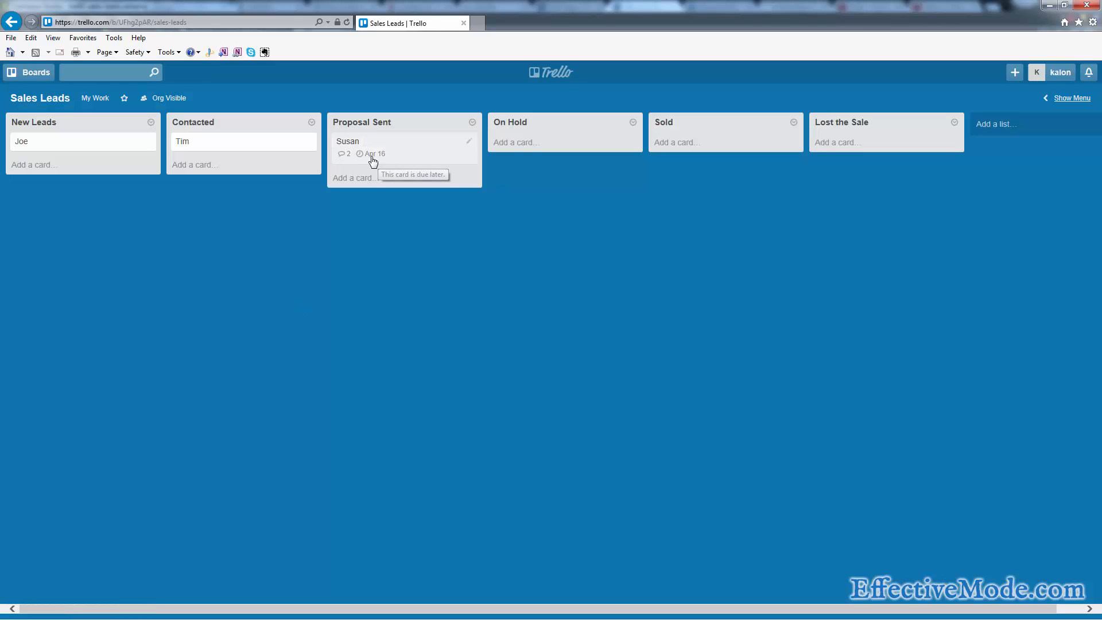
mouse_move(382, 155)
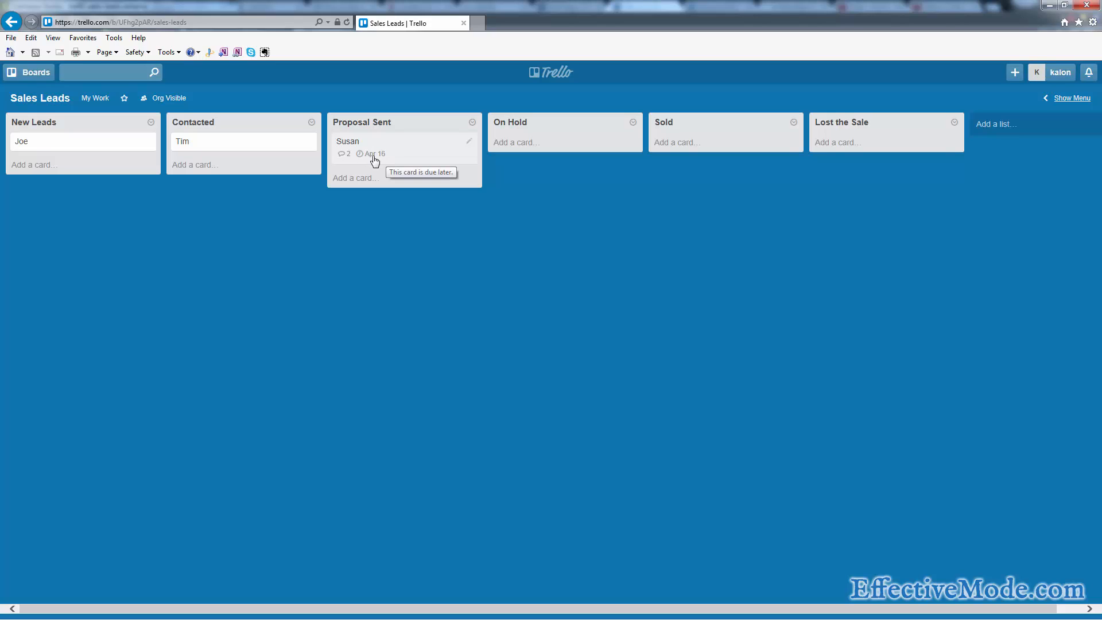
click(347, 140)
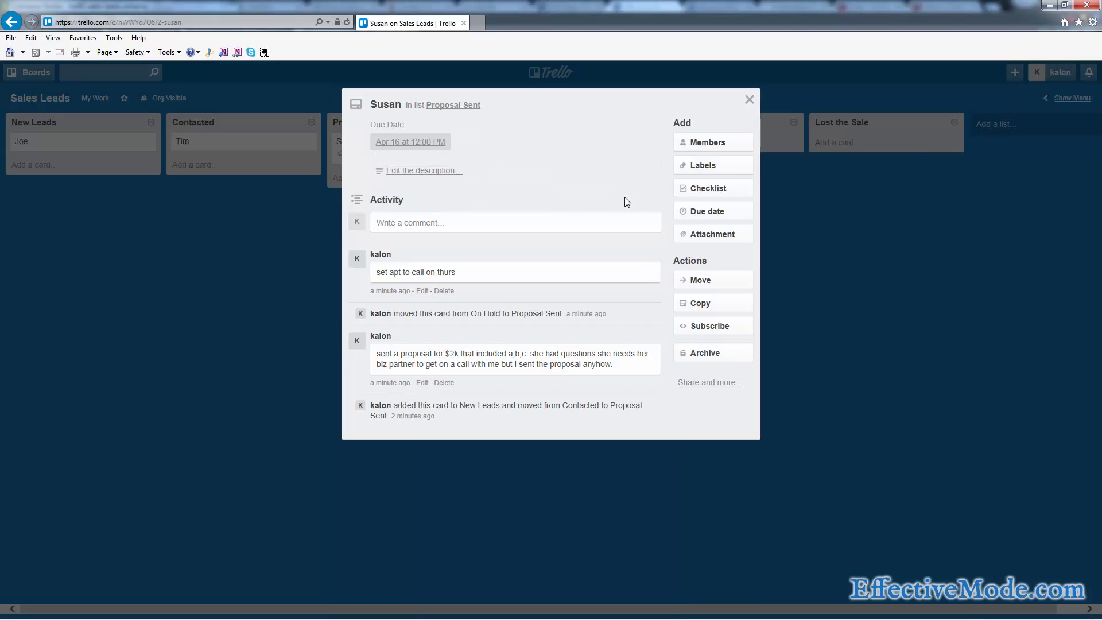
click(748, 99)
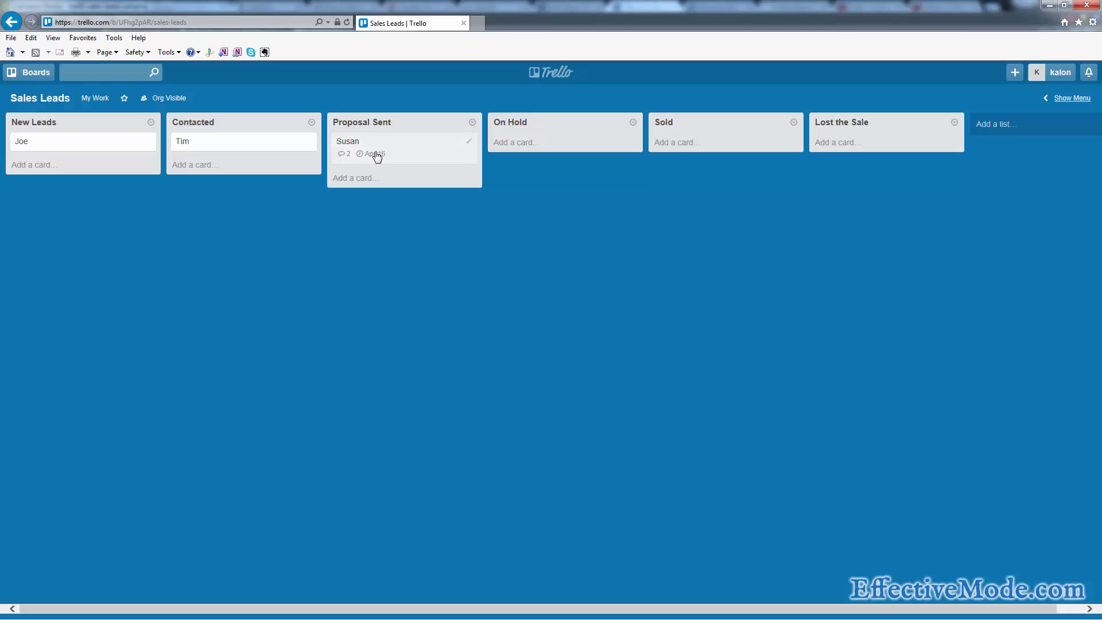
mouse_move(369, 154)
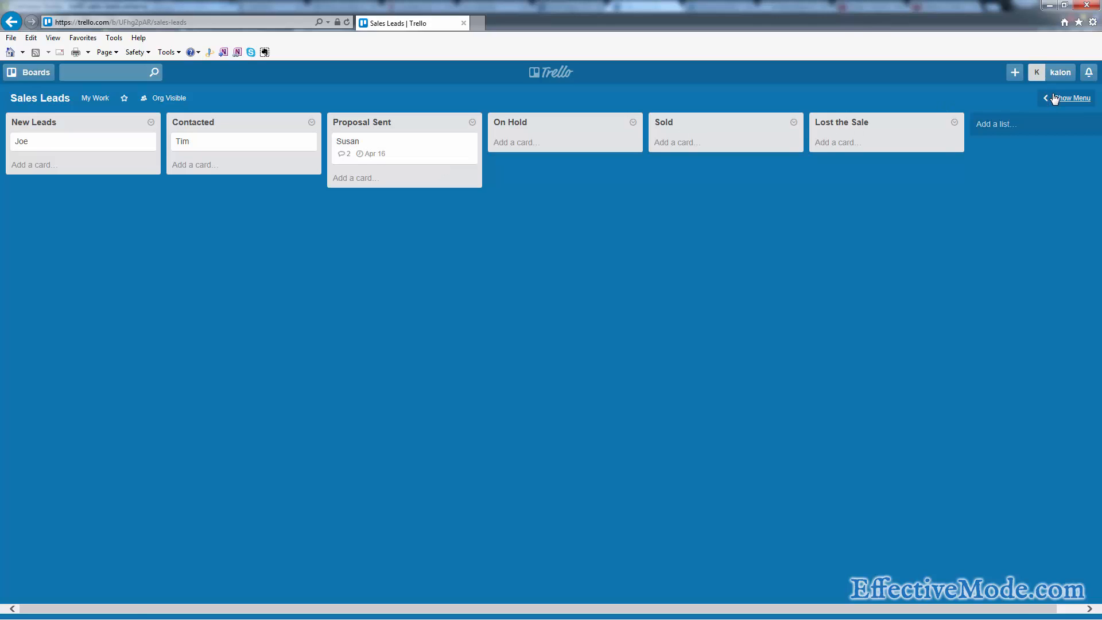
Review email-to-board settings, keeping emailed cards going to the bottom of New Leads
click(1068, 98)
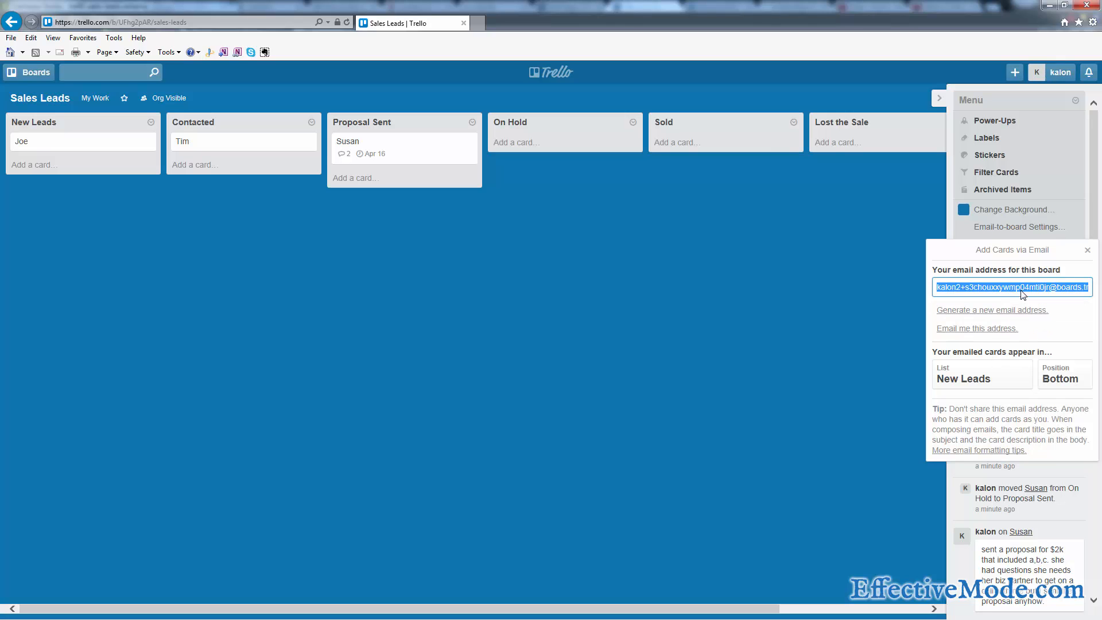
mouse_move(1057, 297)
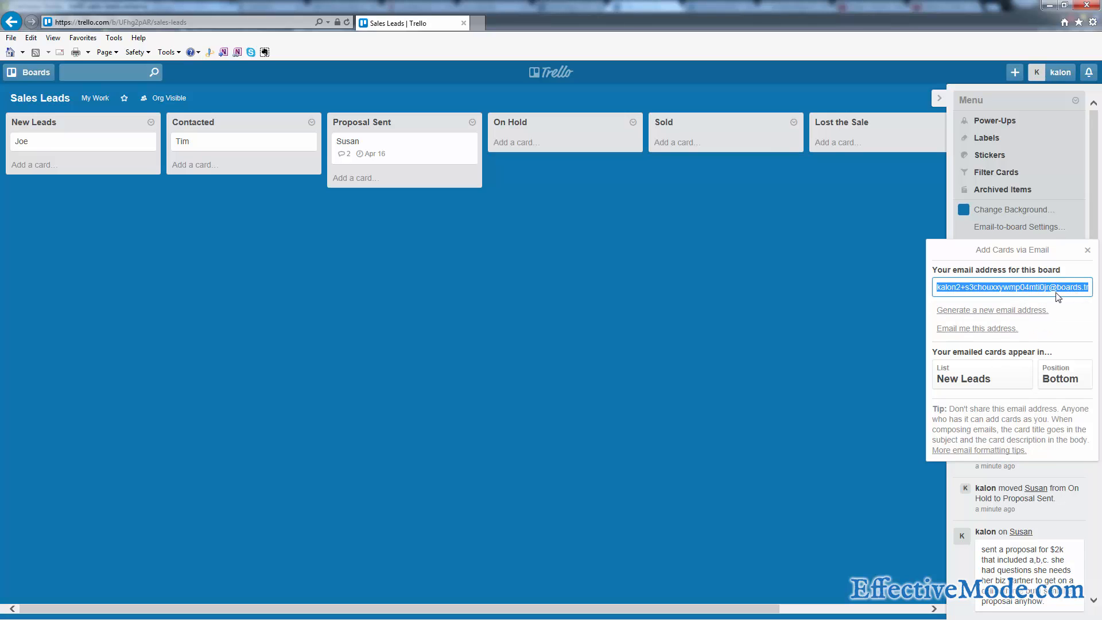
mouse_move(91, 150)
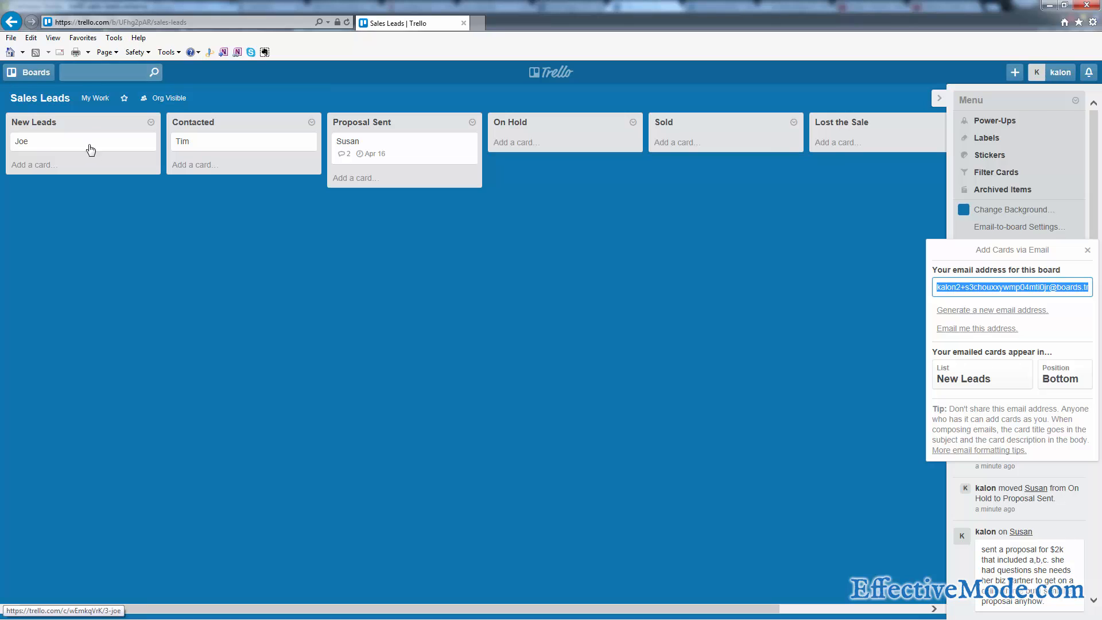
mouse_move(355, 155)
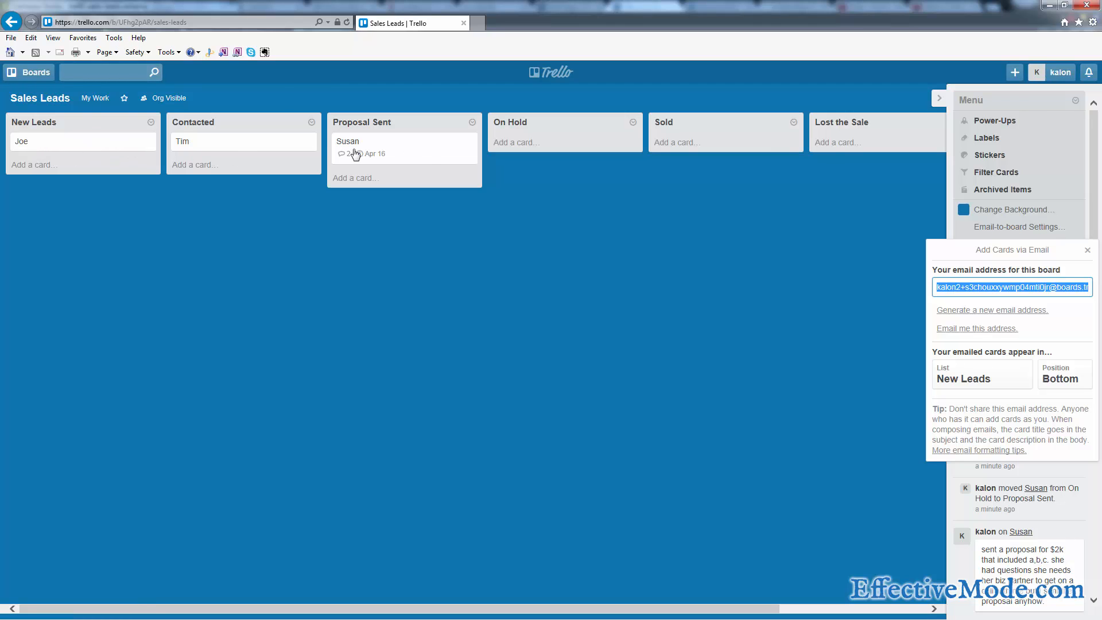
click(981, 373)
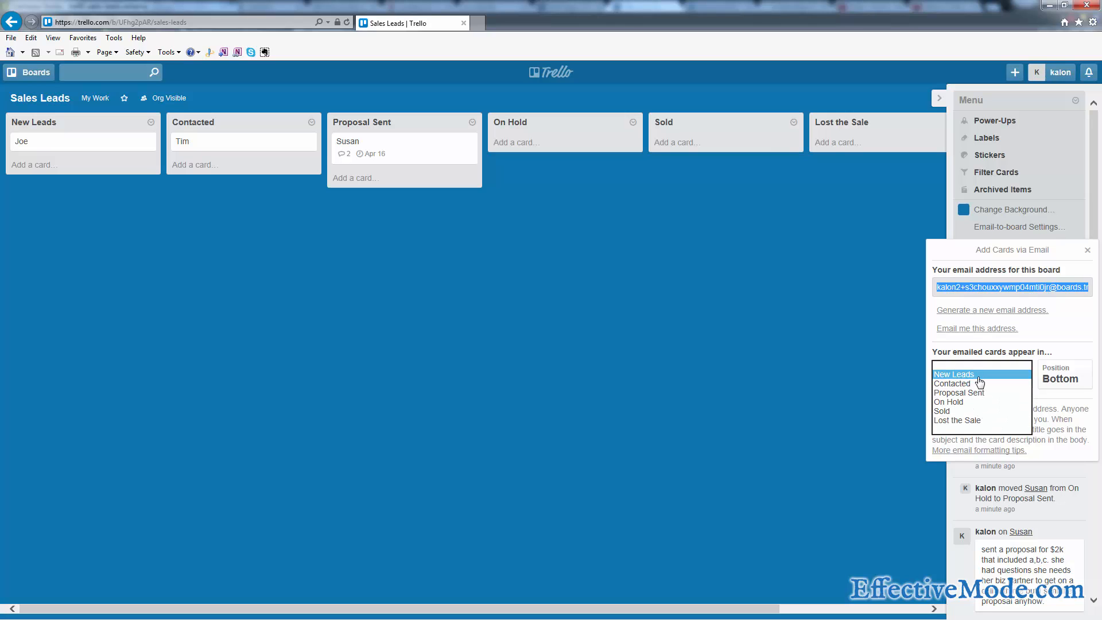
click(954, 373)
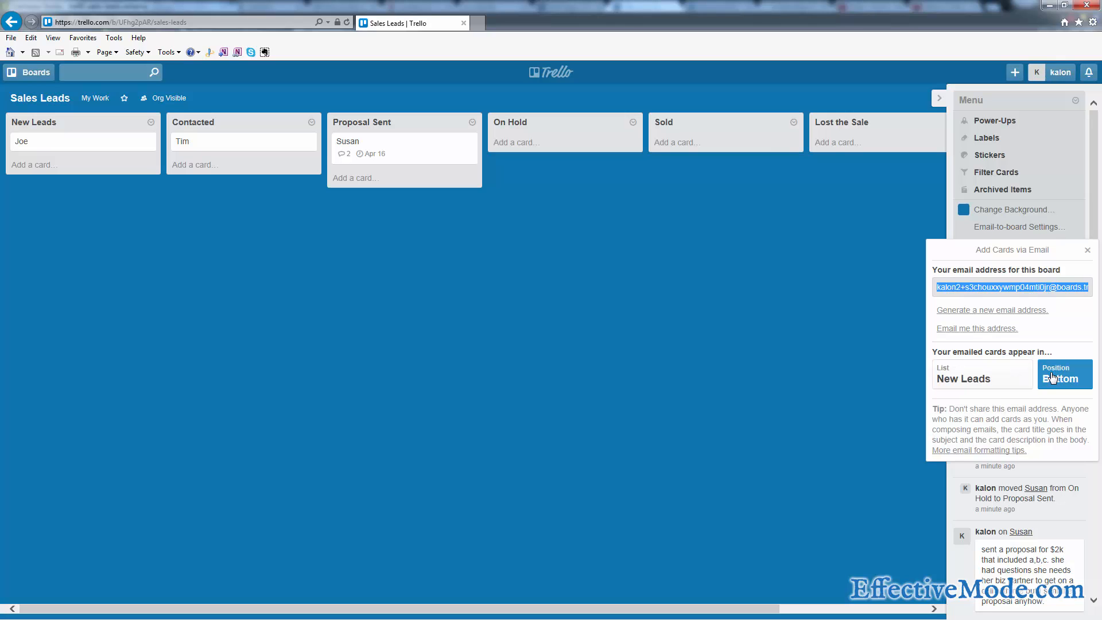
click(1062, 373)
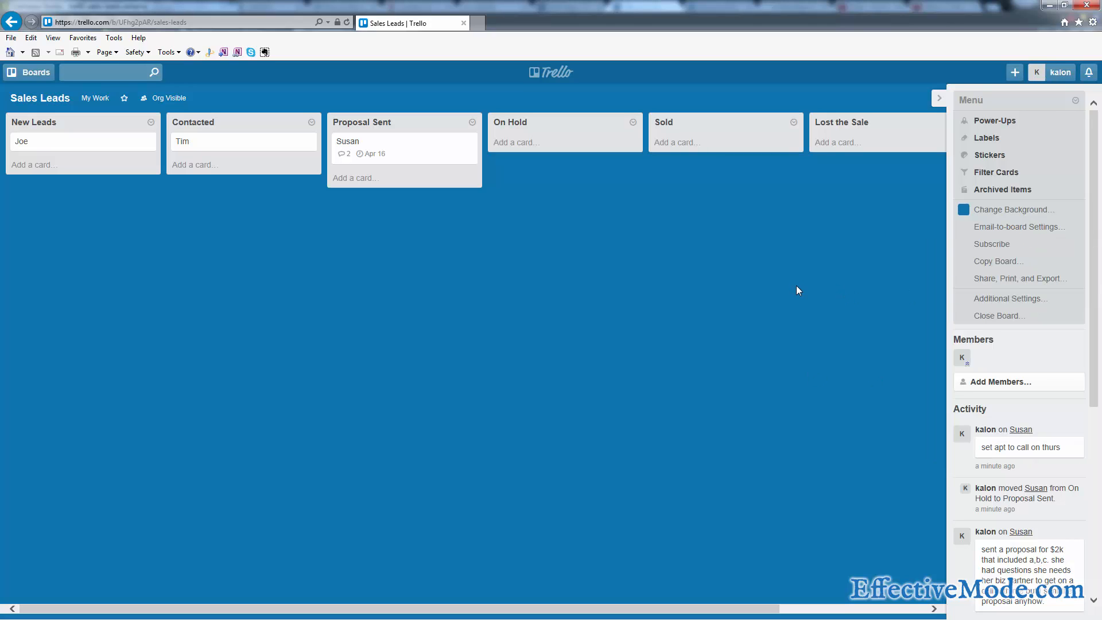
mouse_move(204, 282)
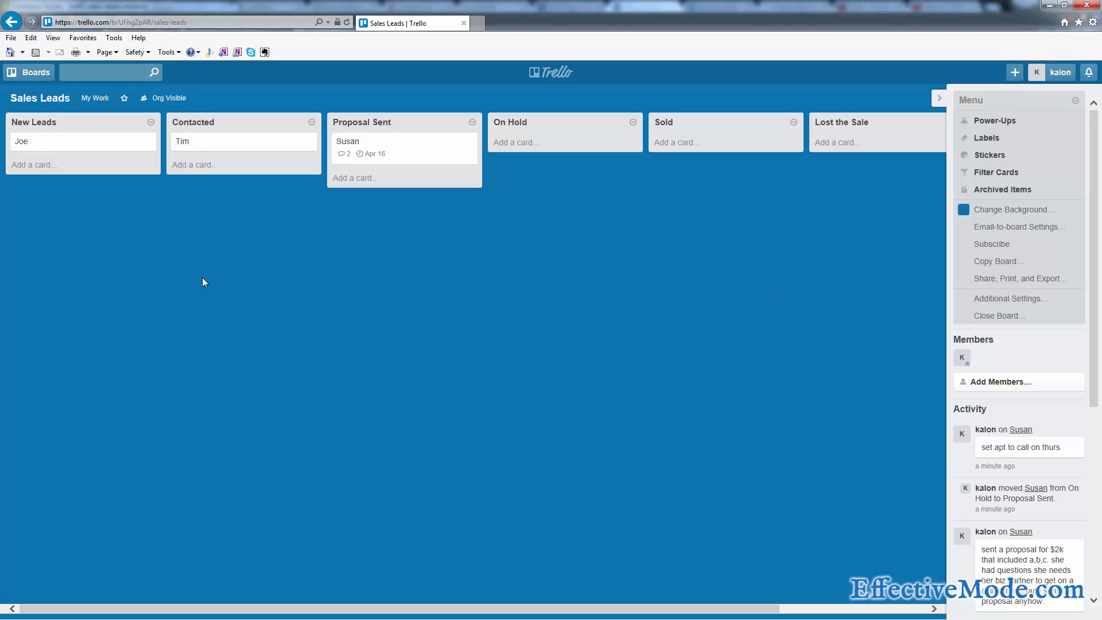
mouse_move(232, 268)
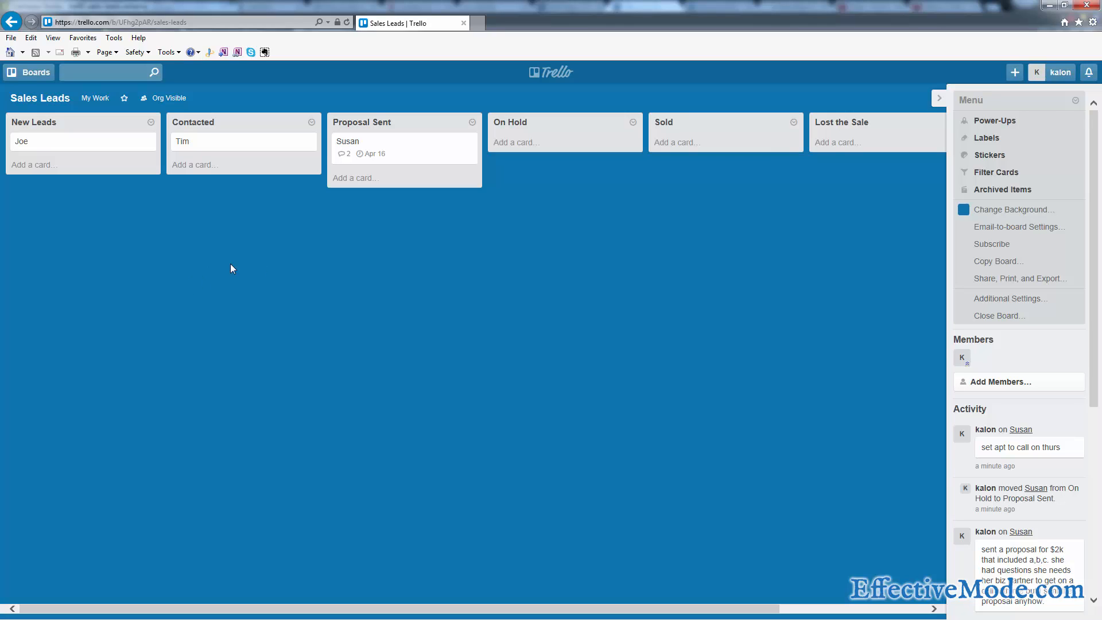
mouse_move(370, 263)
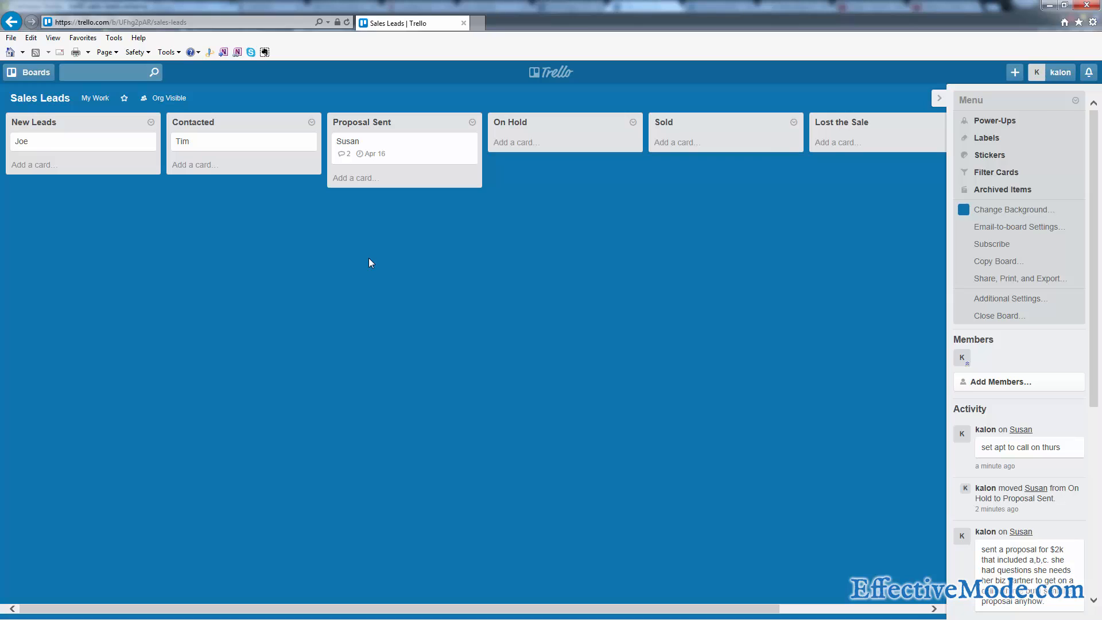
mouse_move(644, 303)
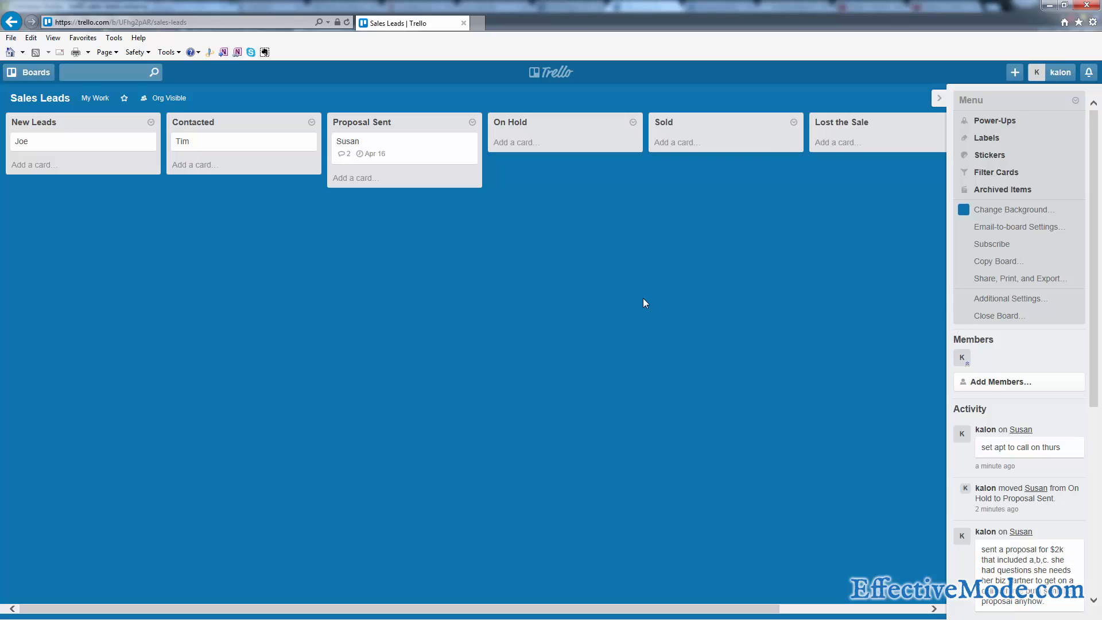
mouse_move(495, 214)
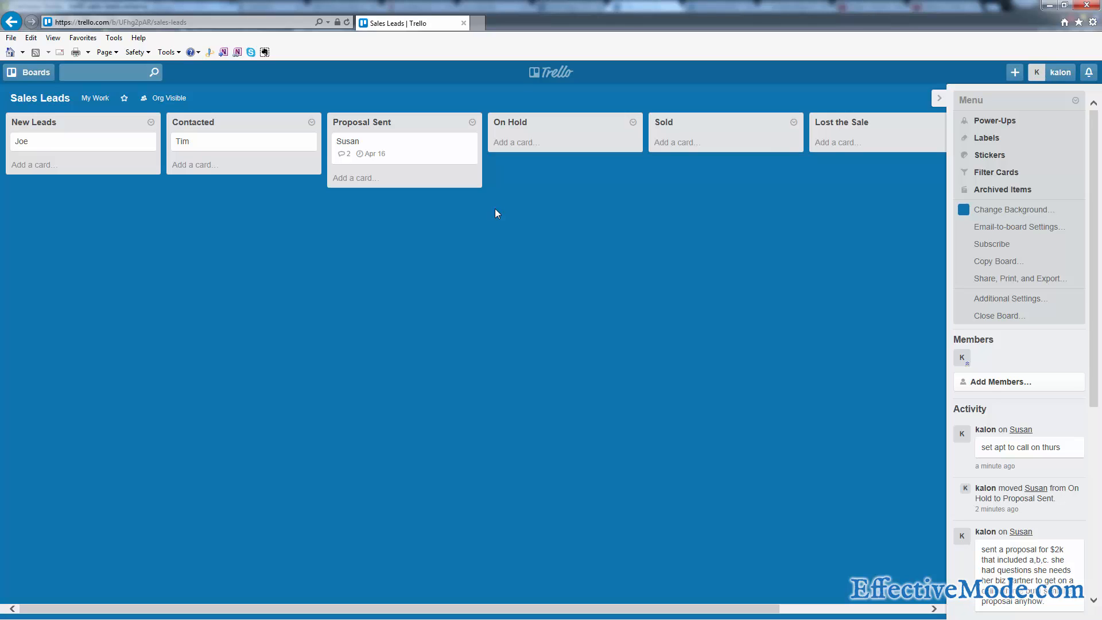
mouse_move(34, 147)
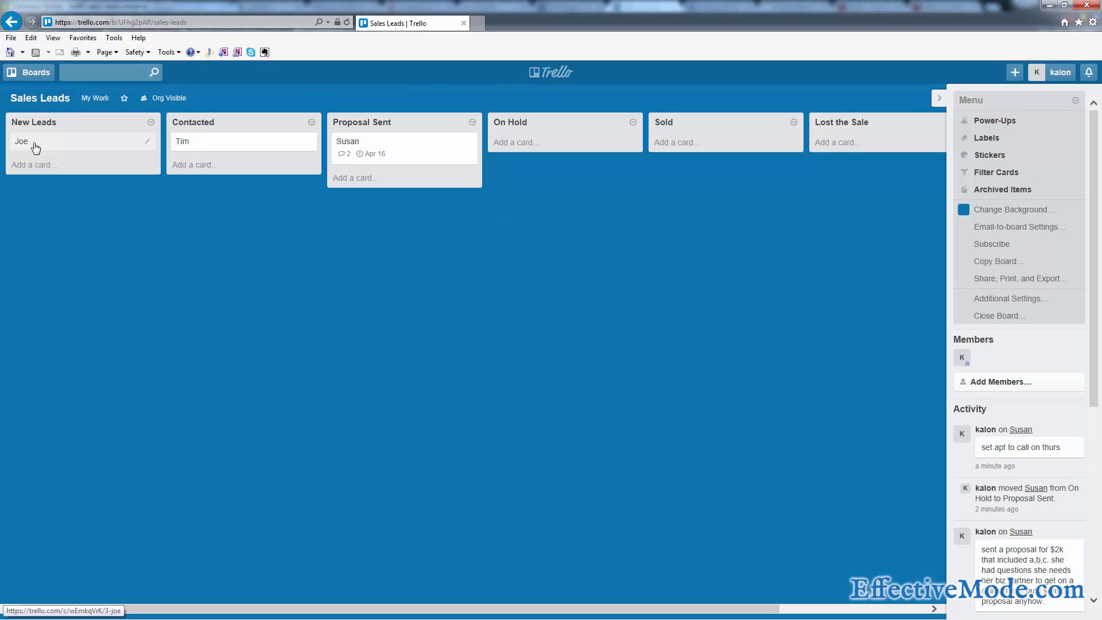
mouse_move(90, 180)
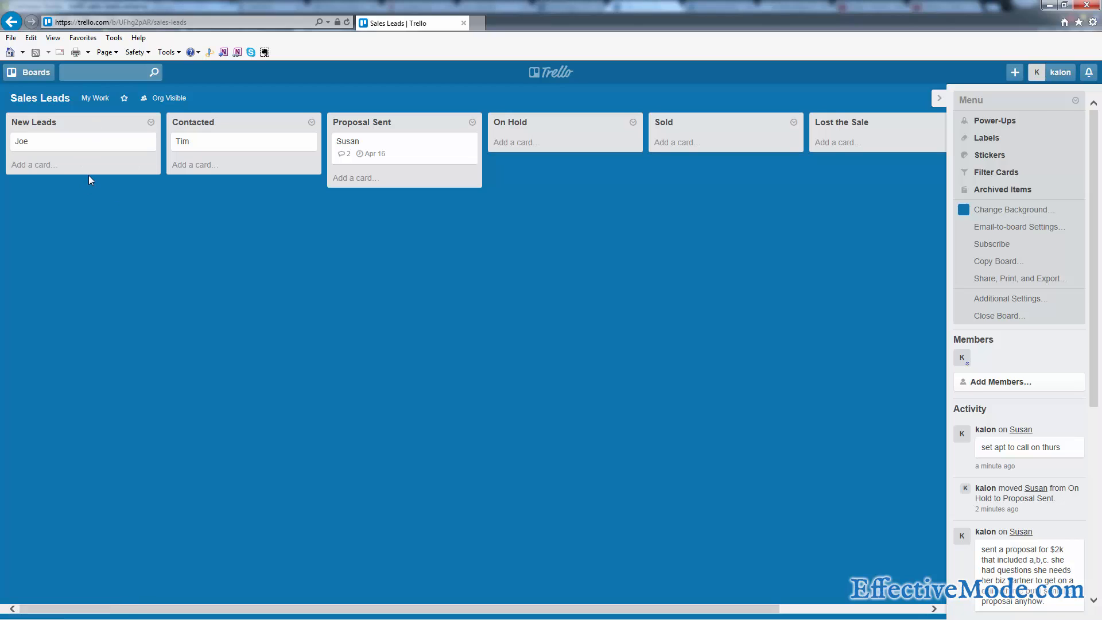
mouse_move(39, 166)
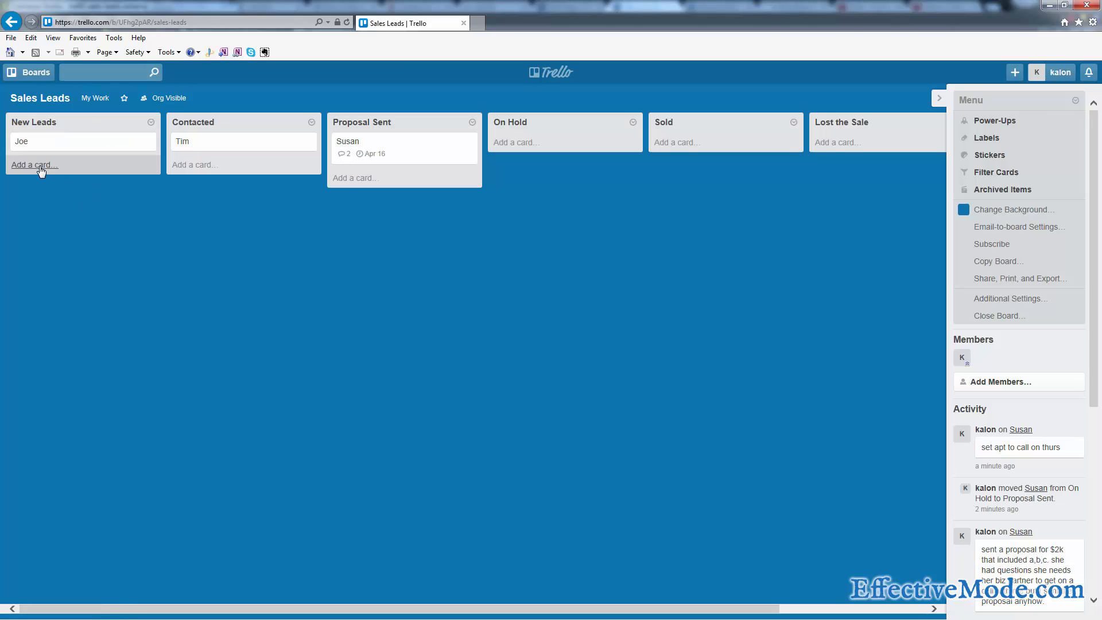
mouse_move(66, 142)
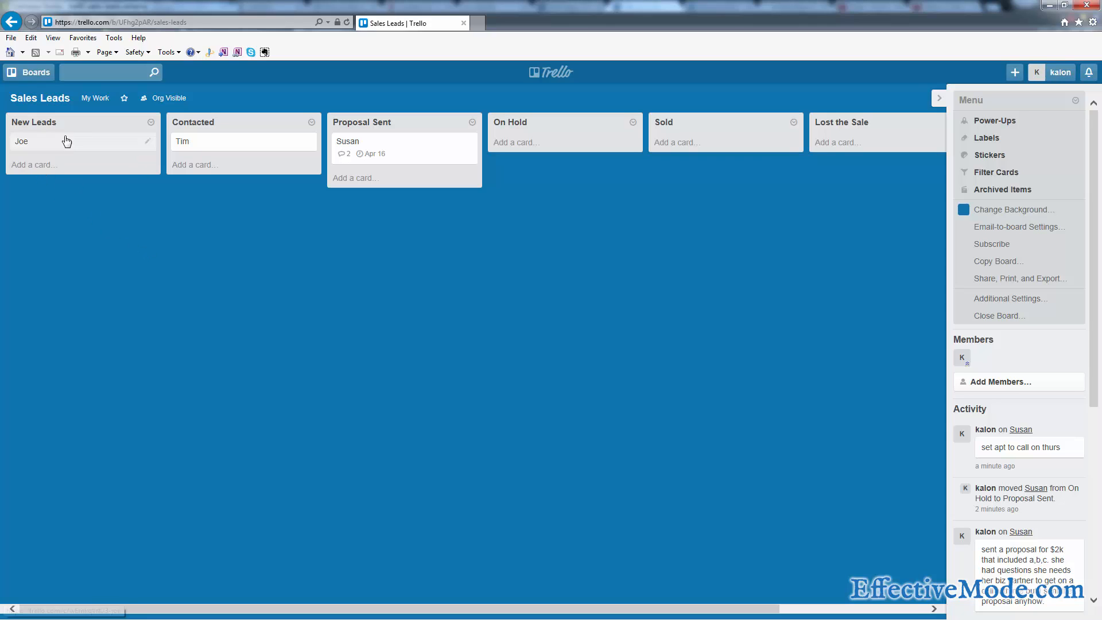
mouse_move(60, 140)
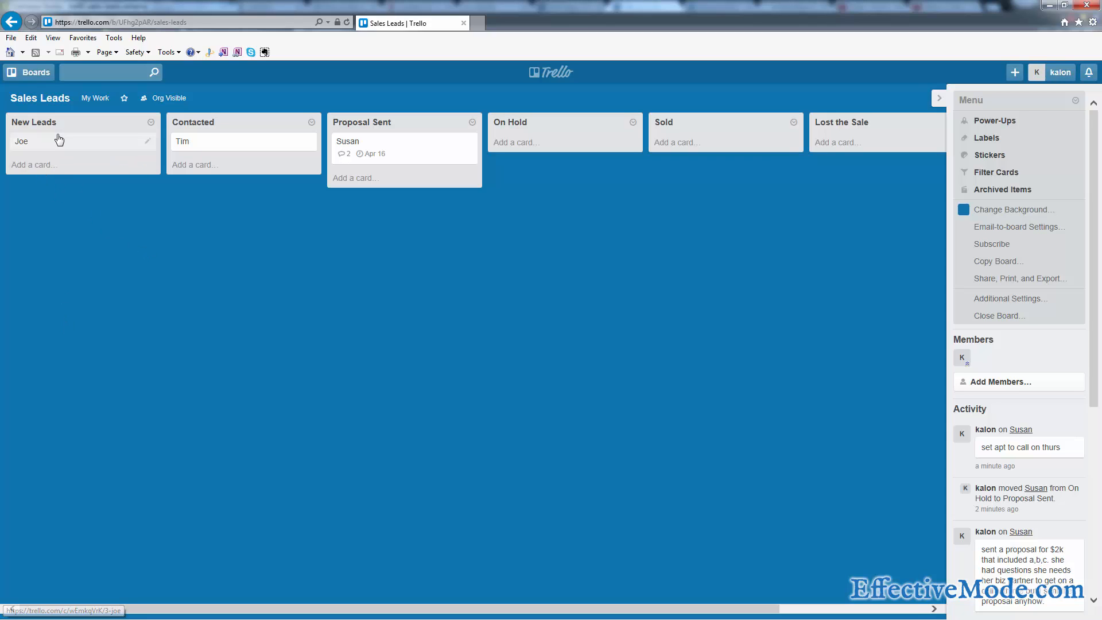
Open Joe's card in the New Leads list
click(22, 141)
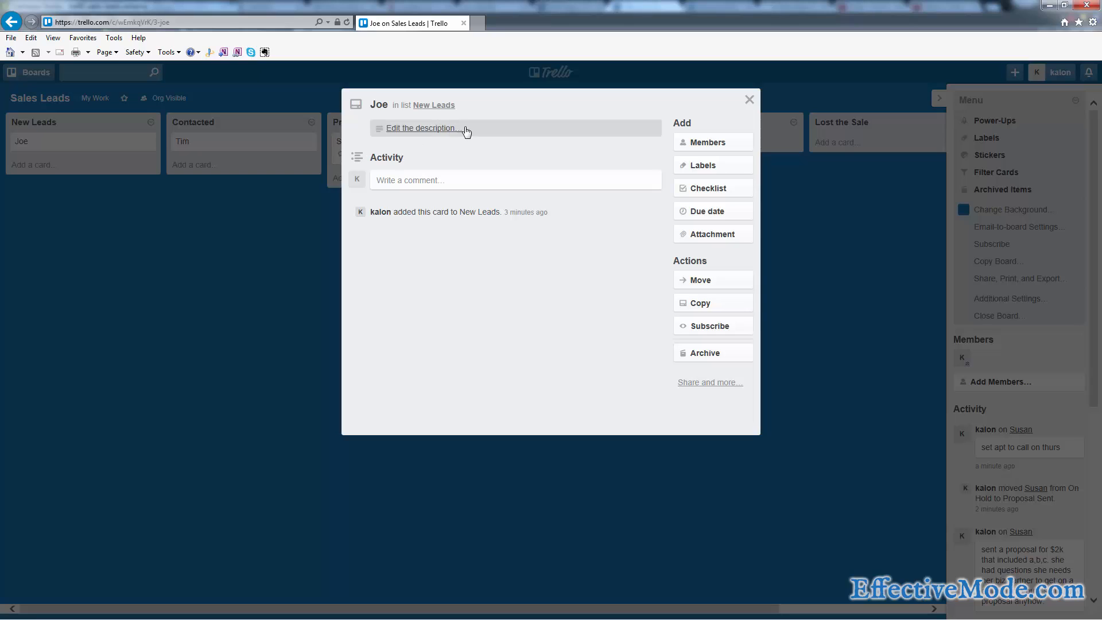
mouse_move(434, 134)
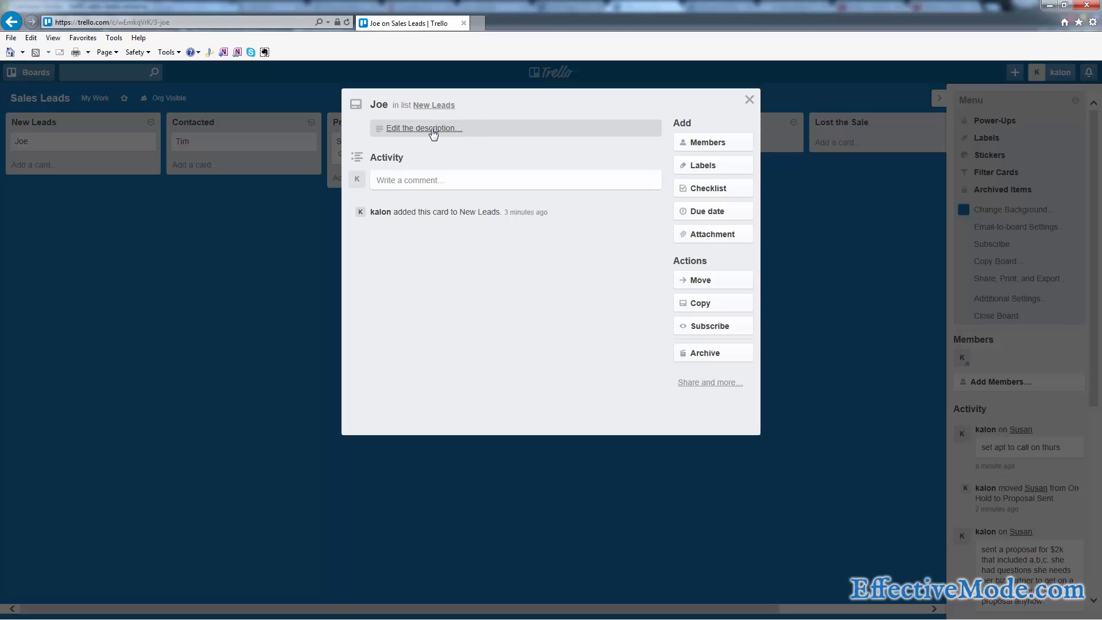
mouse_move(432, 133)
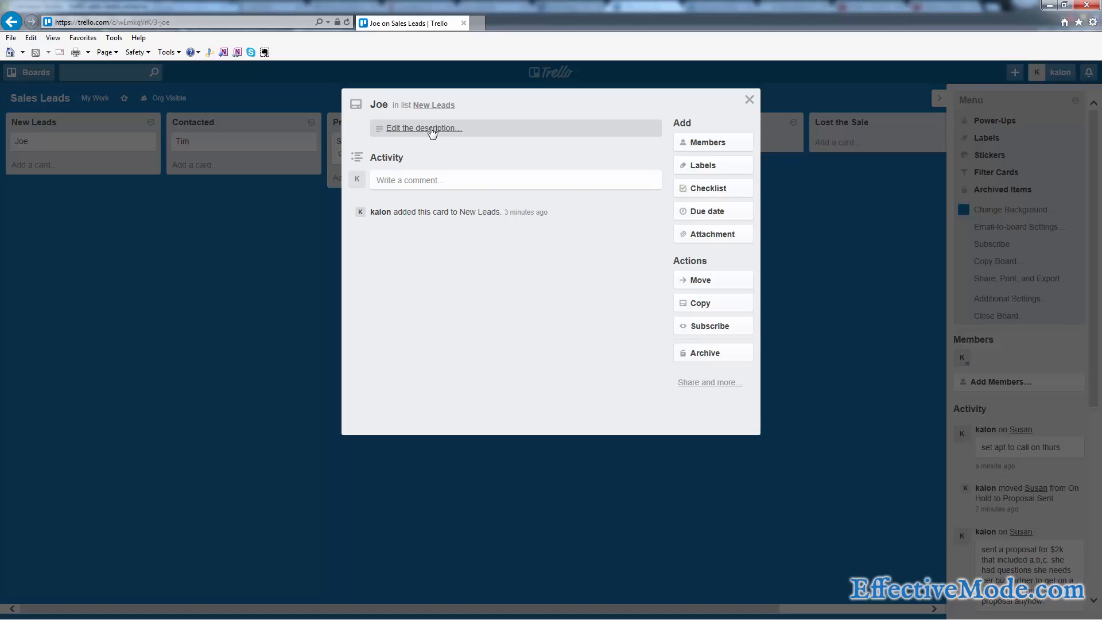
mouse_move(431, 135)
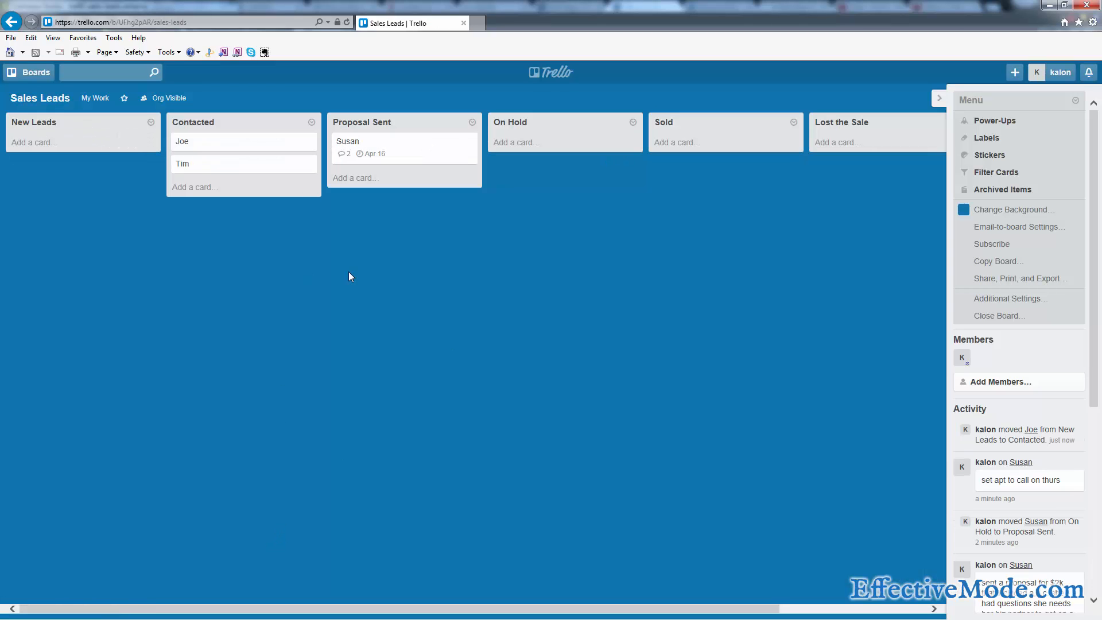
mouse_move(517, 263)
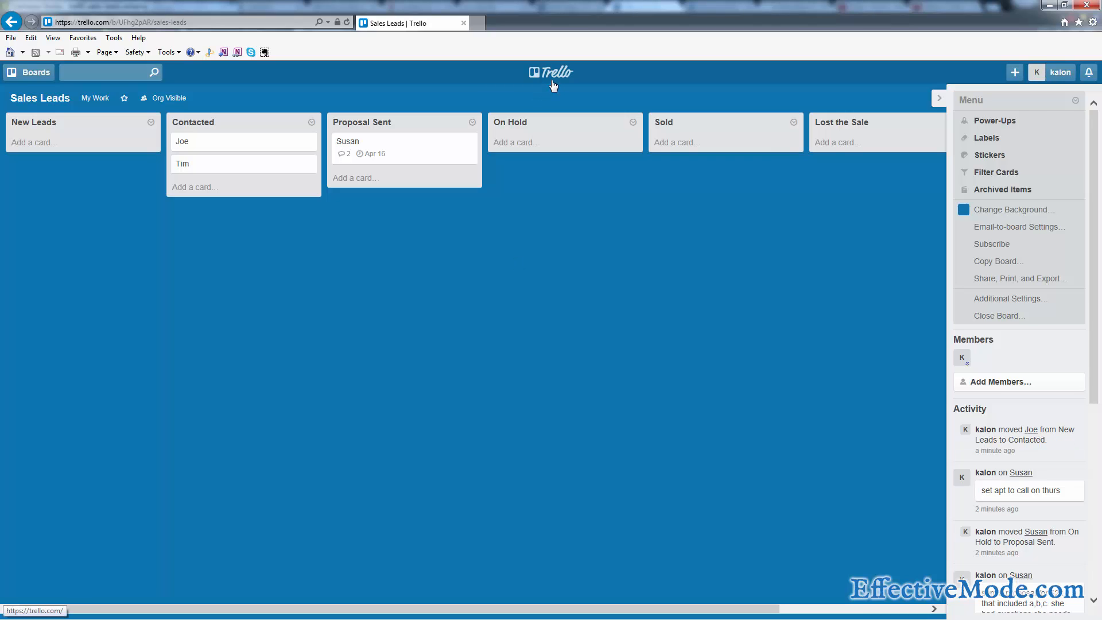
mouse_move(576, 182)
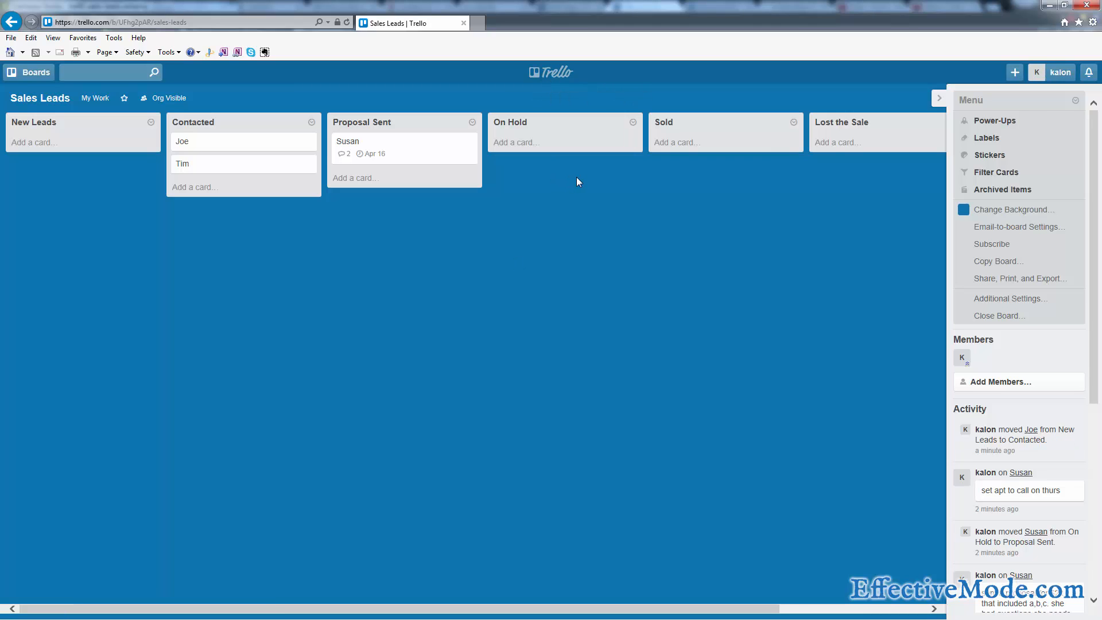
mouse_move(586, 184)
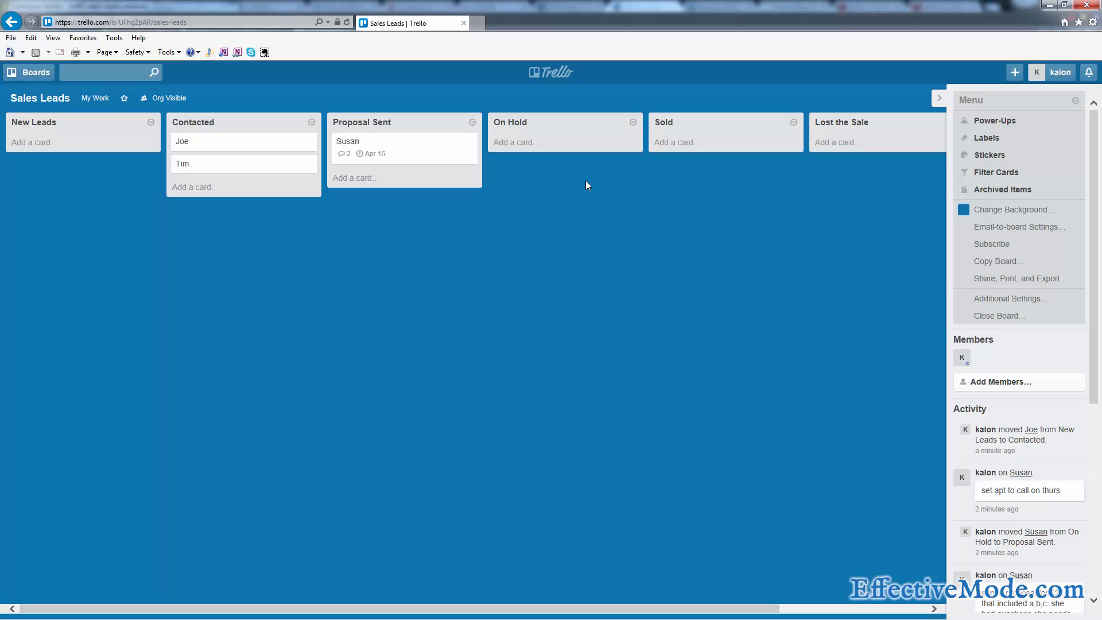